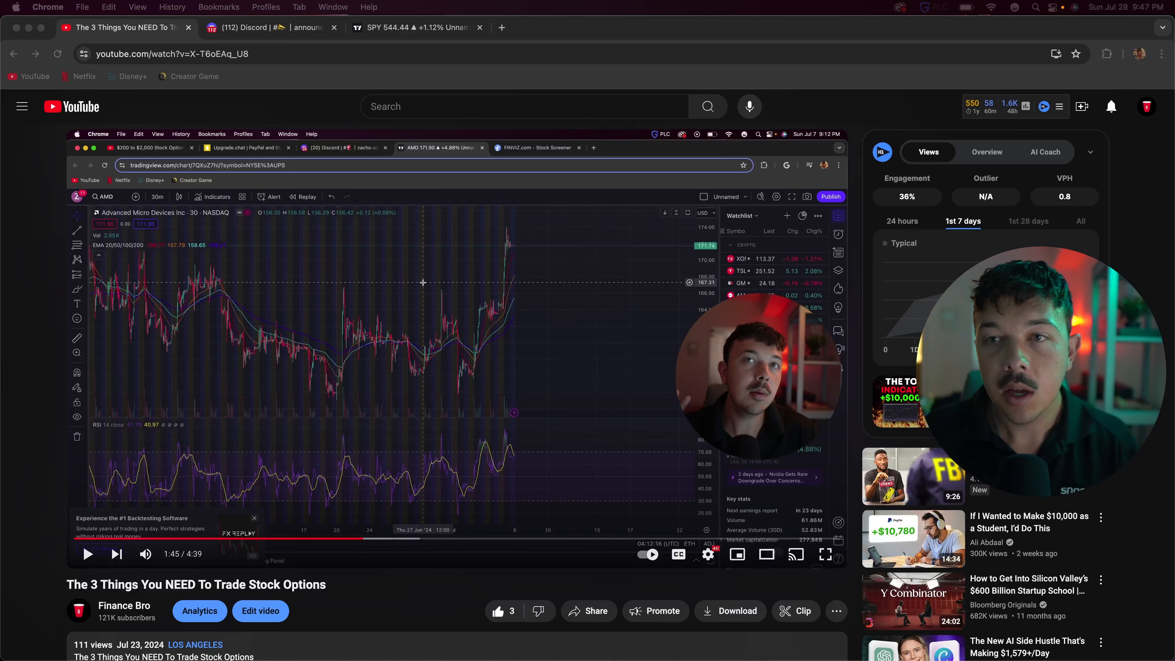
{"action": "mouse_move", "coordinate": [357, 641]}
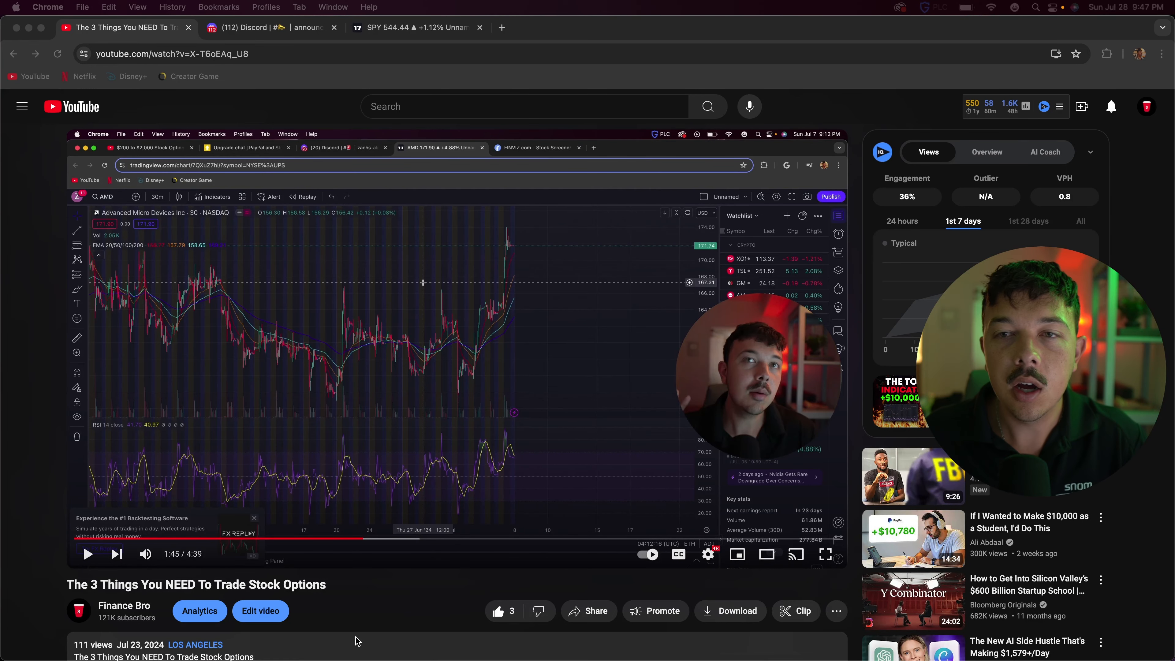
- Show the SPY 15-minute chart with EMA overlays and RSI panel
{"action": "left_click", "coordinate": [416, 28]}
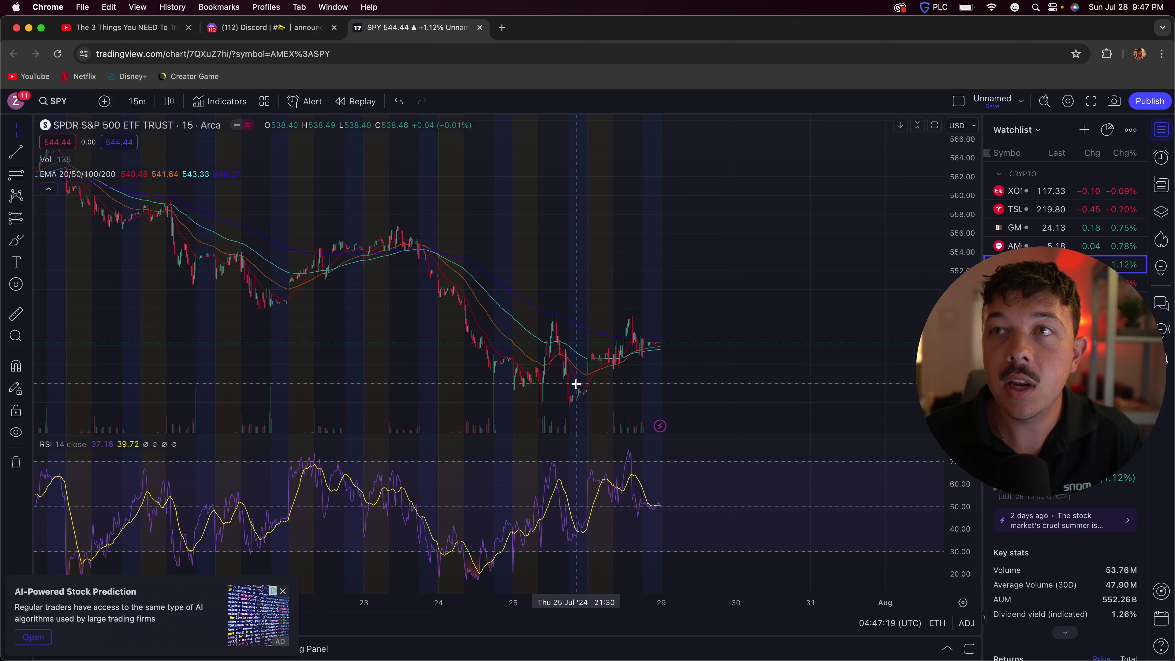
{"action": "mouse_move", "coordinate": [665, 328]}
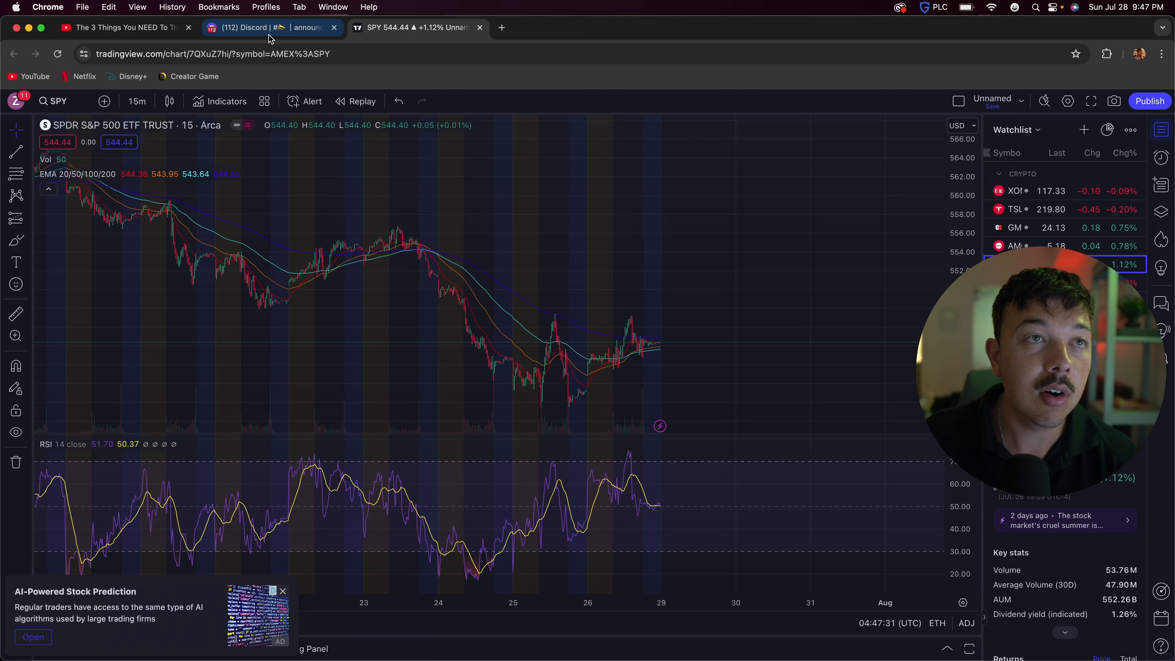
- Show the trading server's announcements channel with the weekly recap and gains table
{"action": "left_click", "coordinate": [270, 28]}
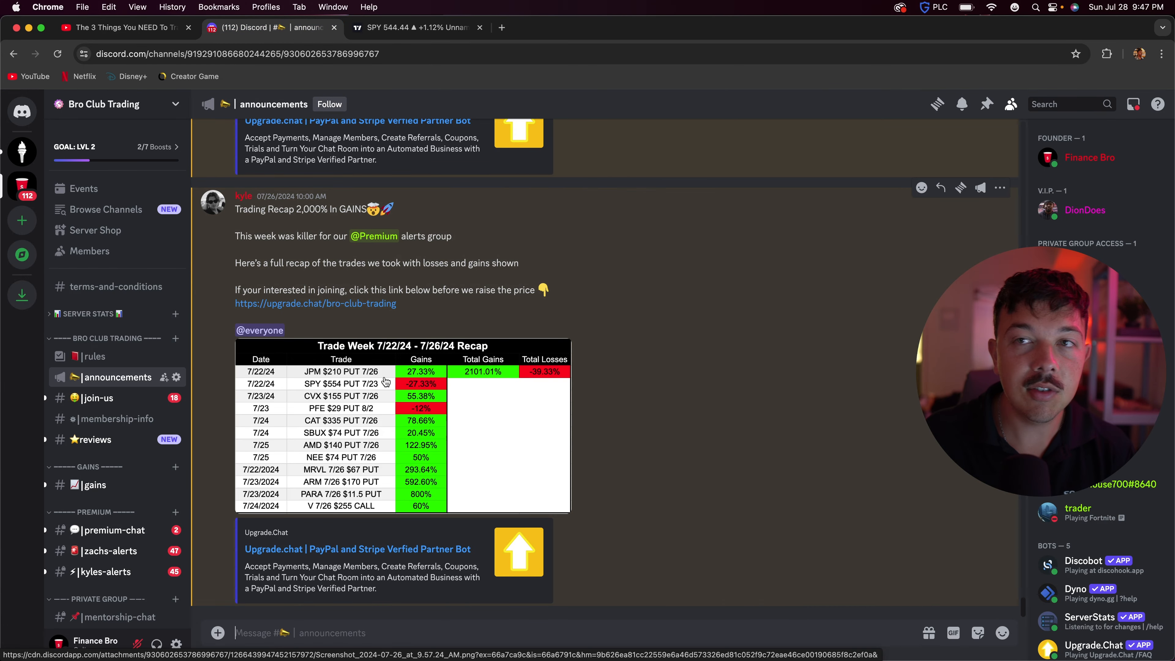
{"action": "mouse_move", "coordinate": [394, 387]}
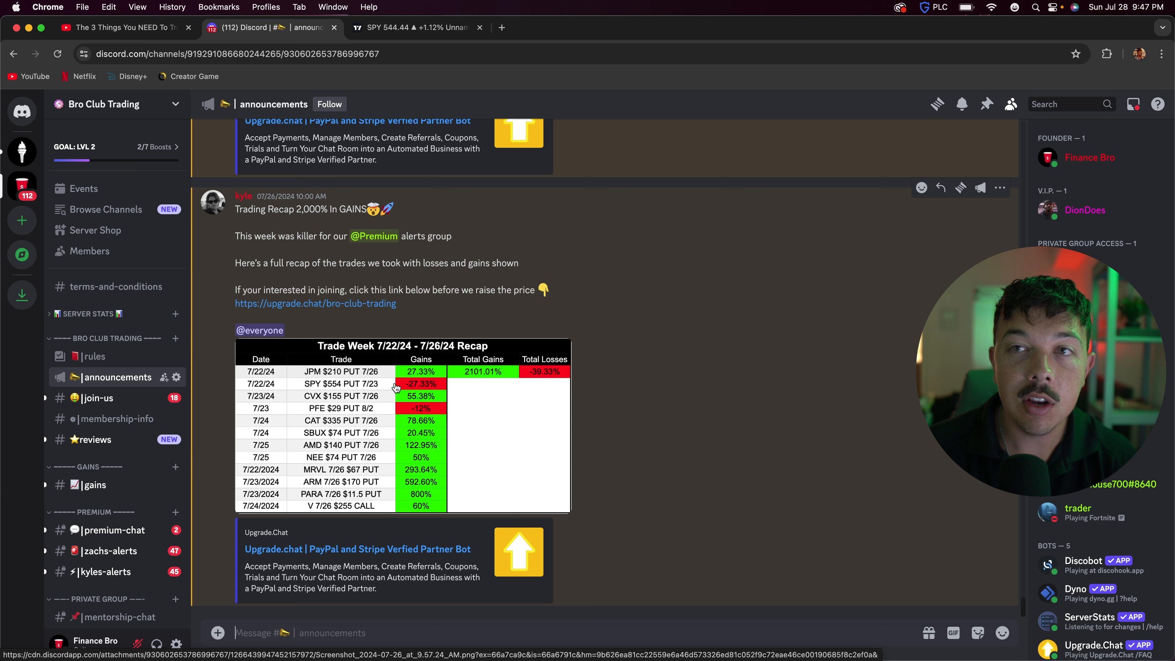
{"action": "mouse_move", "coordinate": [306, 230]}
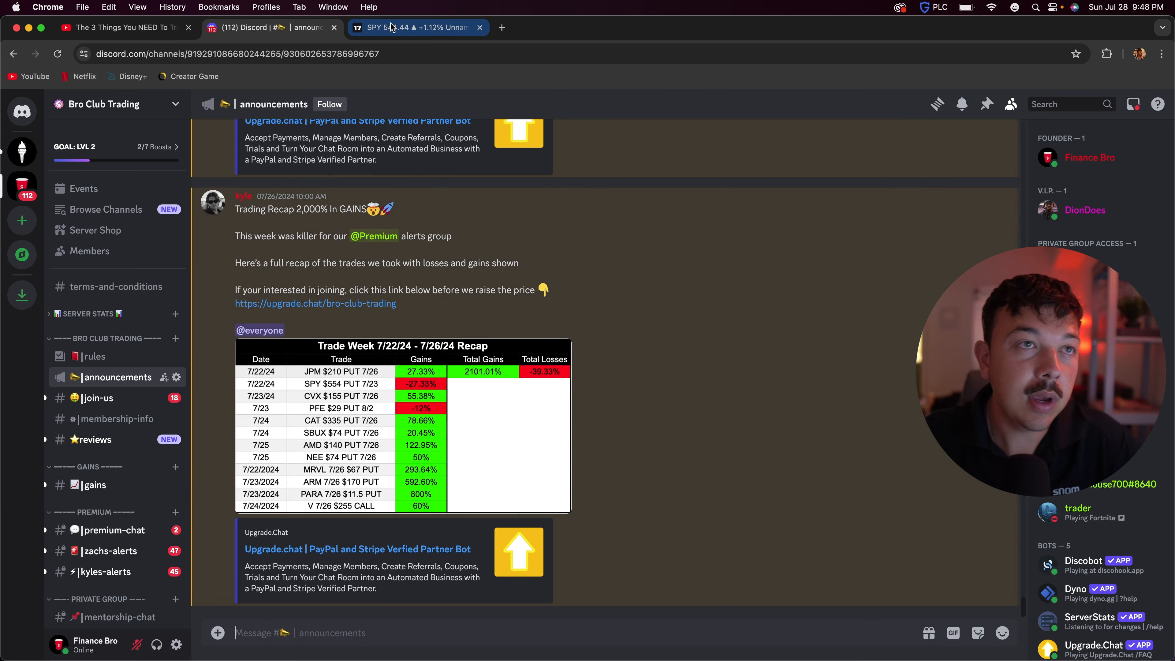
{"action": "mouse_move", "coordinate": [404, 28]}
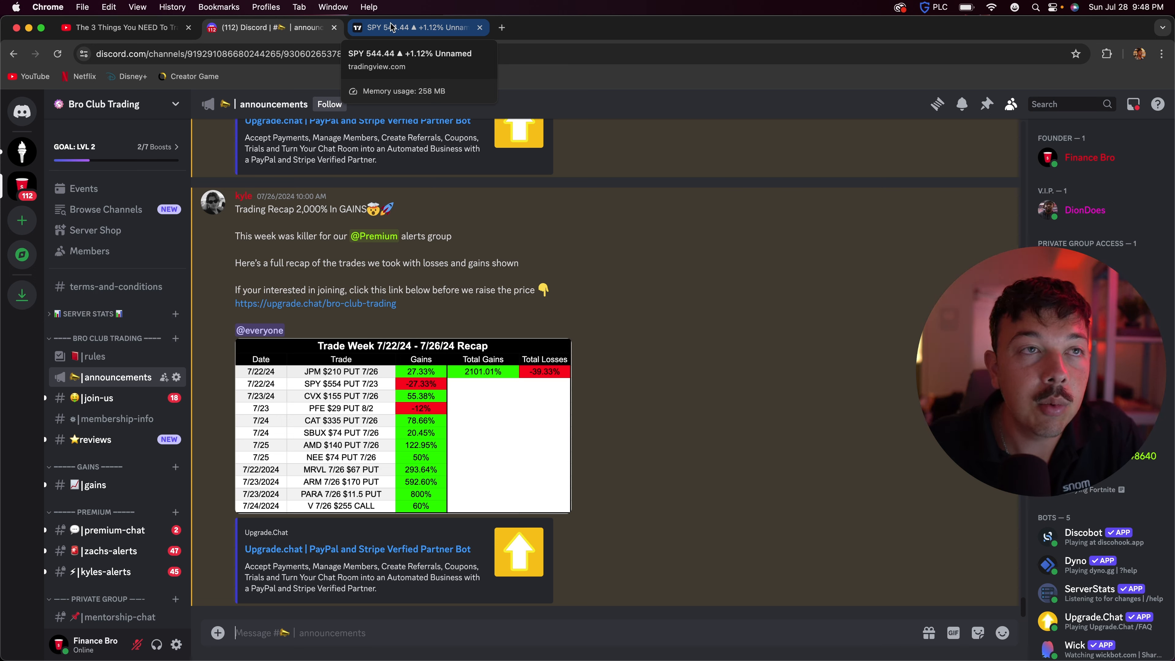
- Bring the SPY 15-minute chart with EMA and RSI back on screen
{"action": "left_click", "coordinate": [416, 28]}
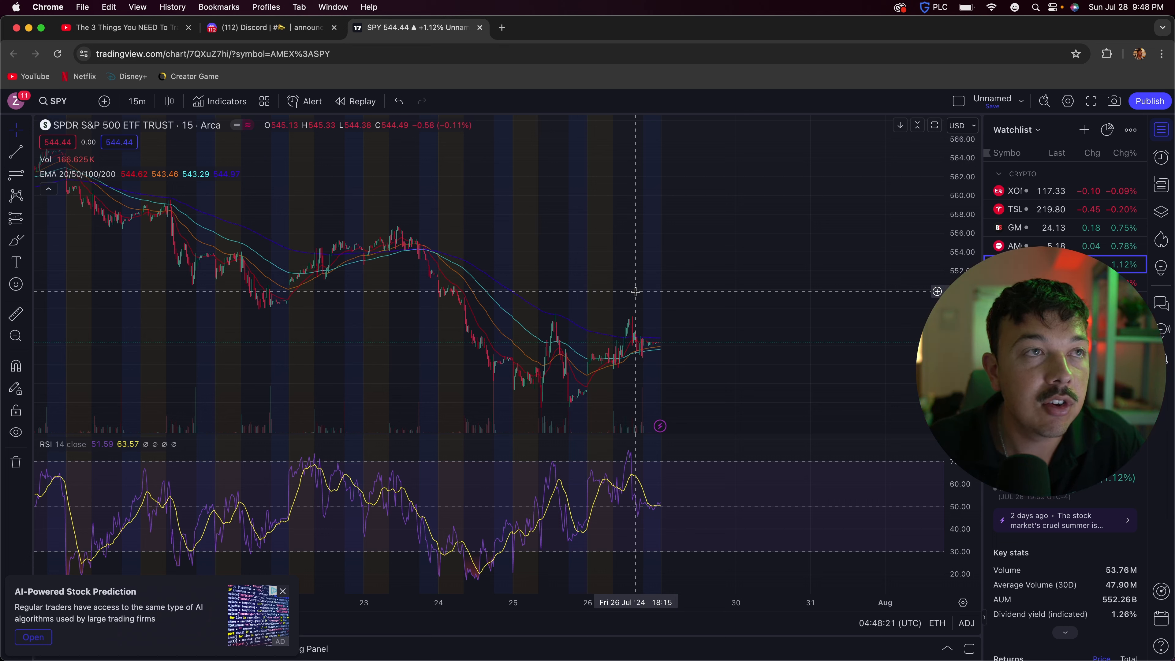
{"action": "mouse_move", "coordinate": [643, 304]}
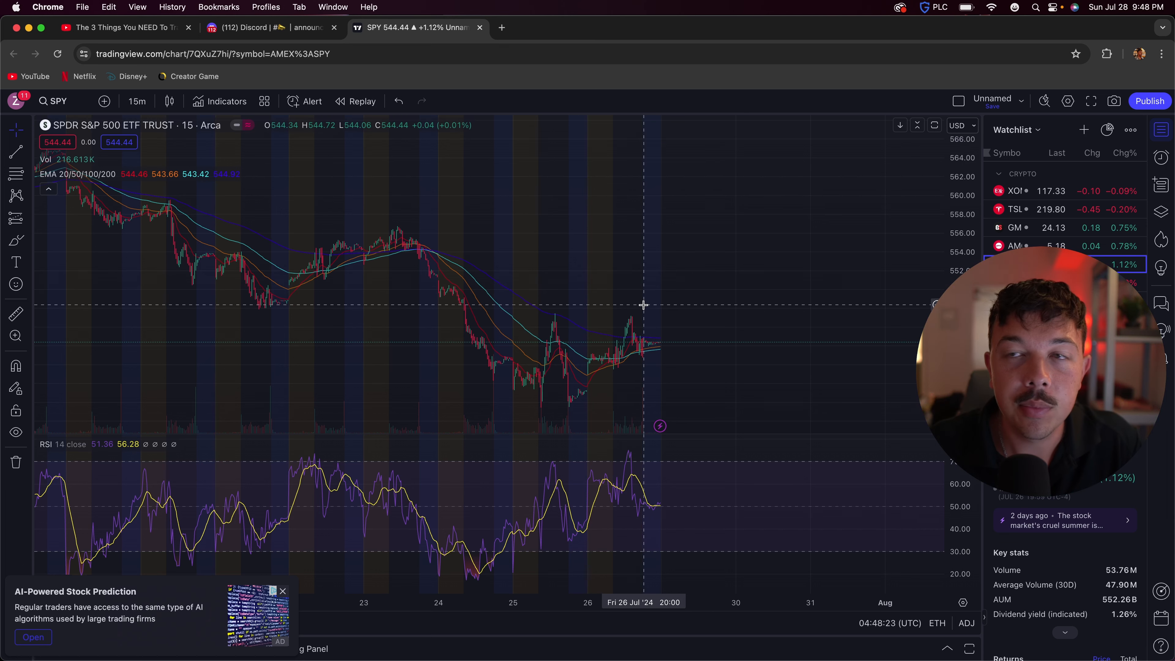
{"action": "mouse_move", "coordinate": [621, 364]}
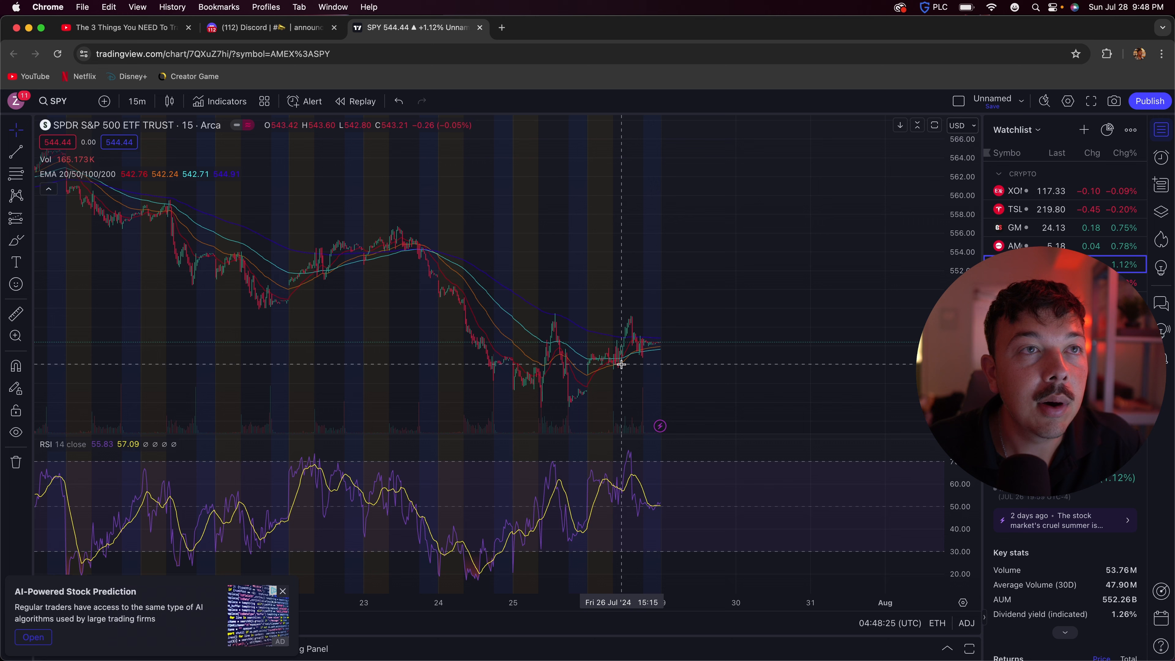
{"action": "mouse_move", "coordinate": [724, 292]}
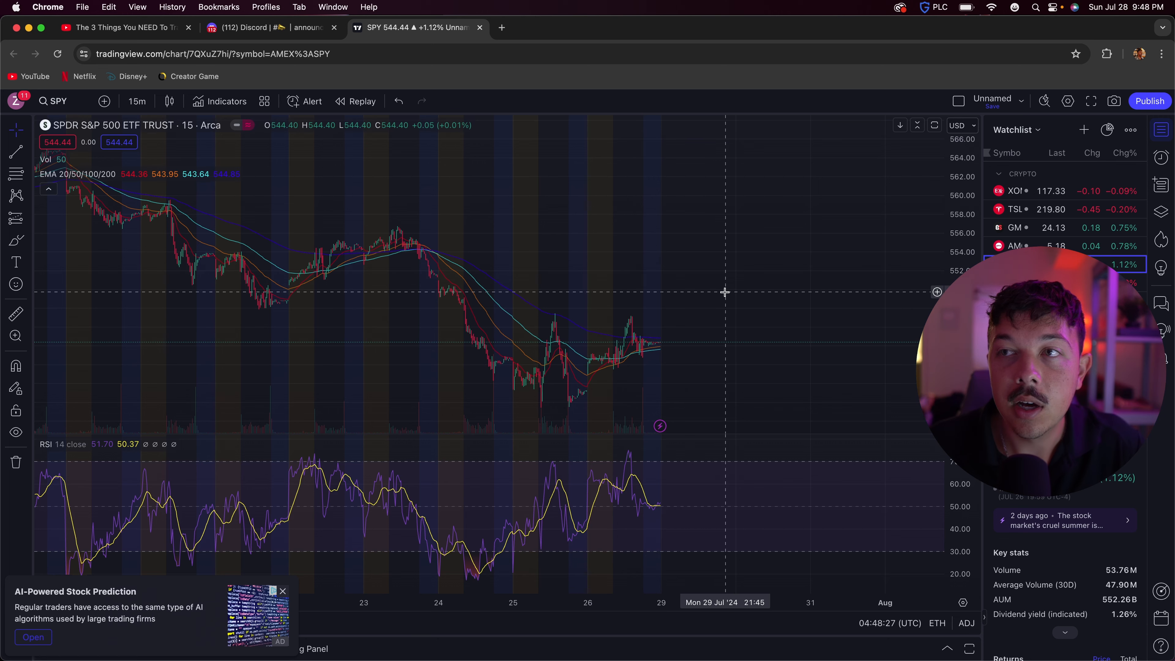
{"action": "mouse_move", "coordinate": [433, 291]}
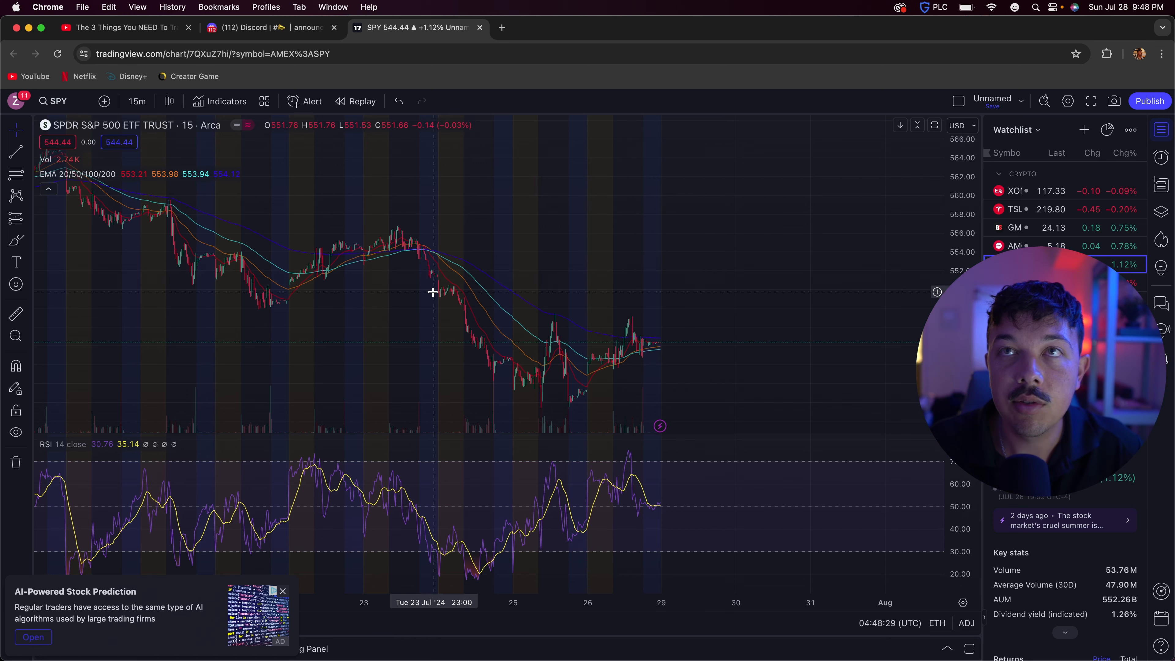
- Show the video description's Discord invite and buy-alert links, briefly opening the Discord invite
{"action": "left_click", "coordinate": [120, 27]}
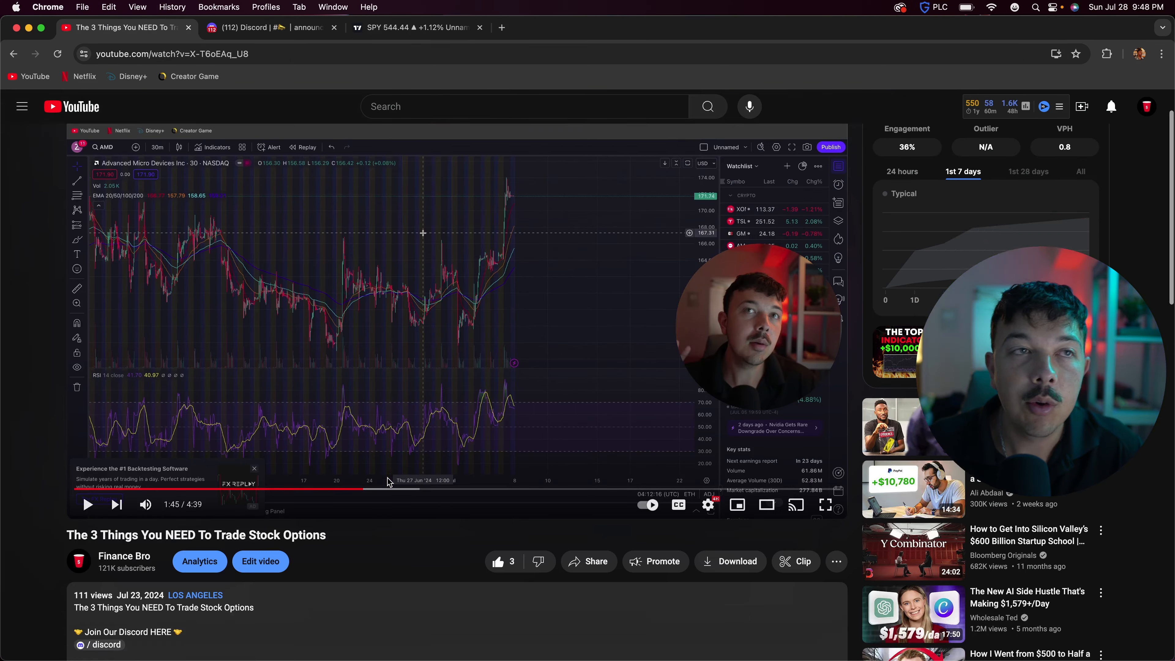
{"action": "scroll", "scroll_direction": "down", "scroll_amount": 3}
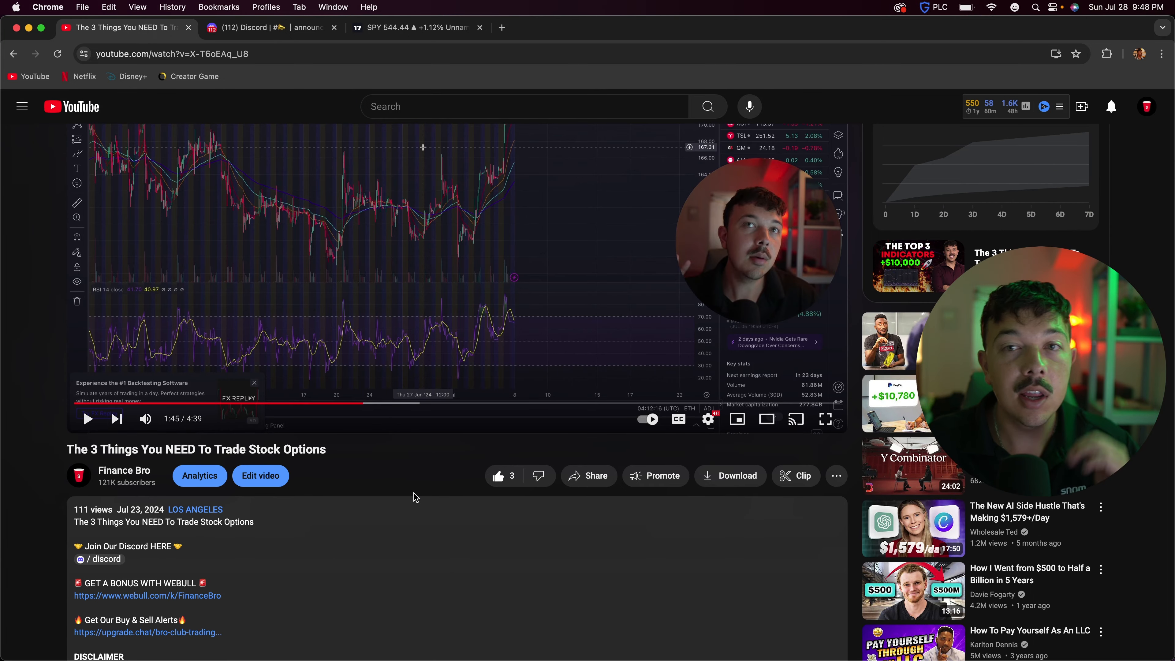
{"action": "left_click", "coordinate": [106, 558]}
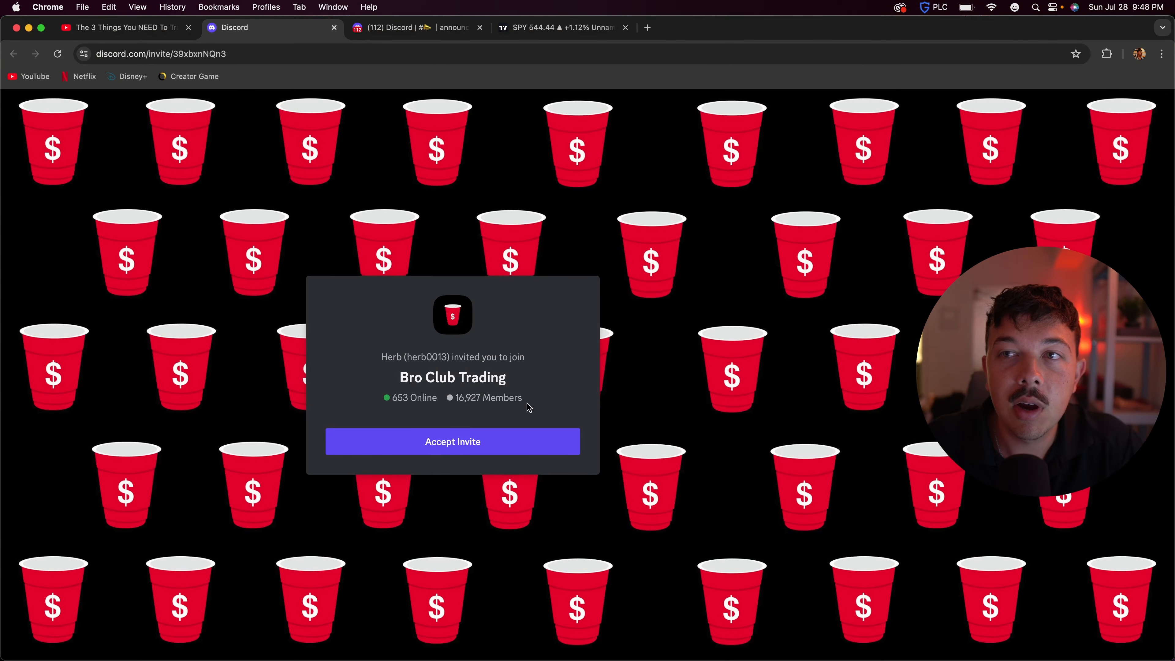
{"action": "left_click", "coordinate": [124, 27]}
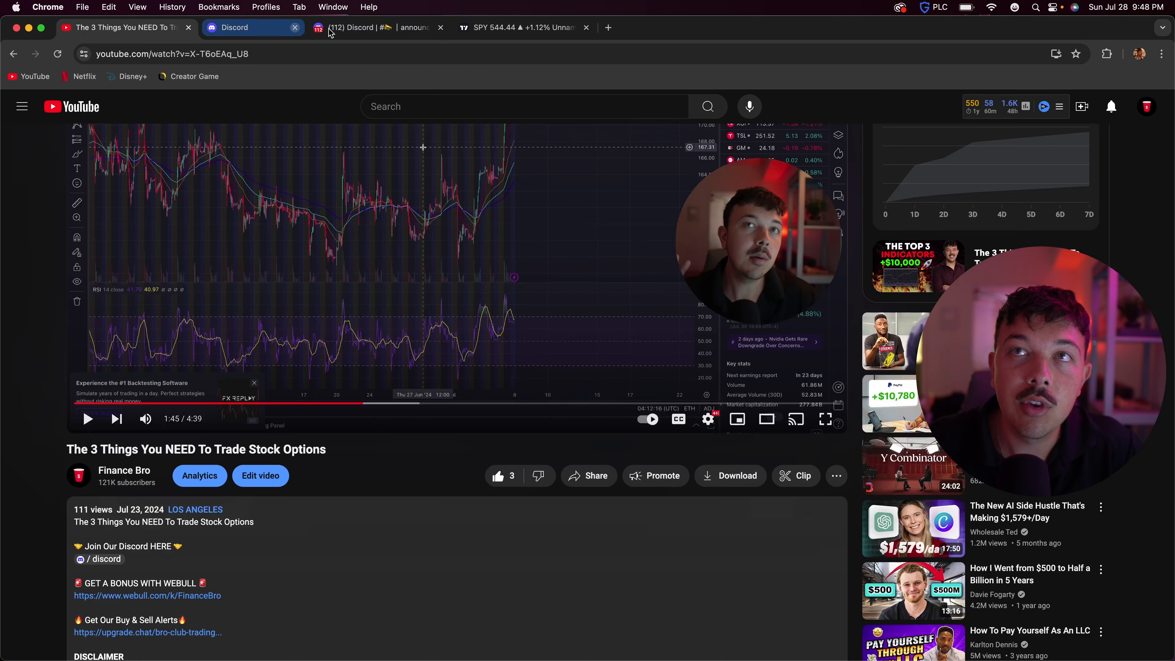
{"action": "left_click", "coordinate": [295, 27]}
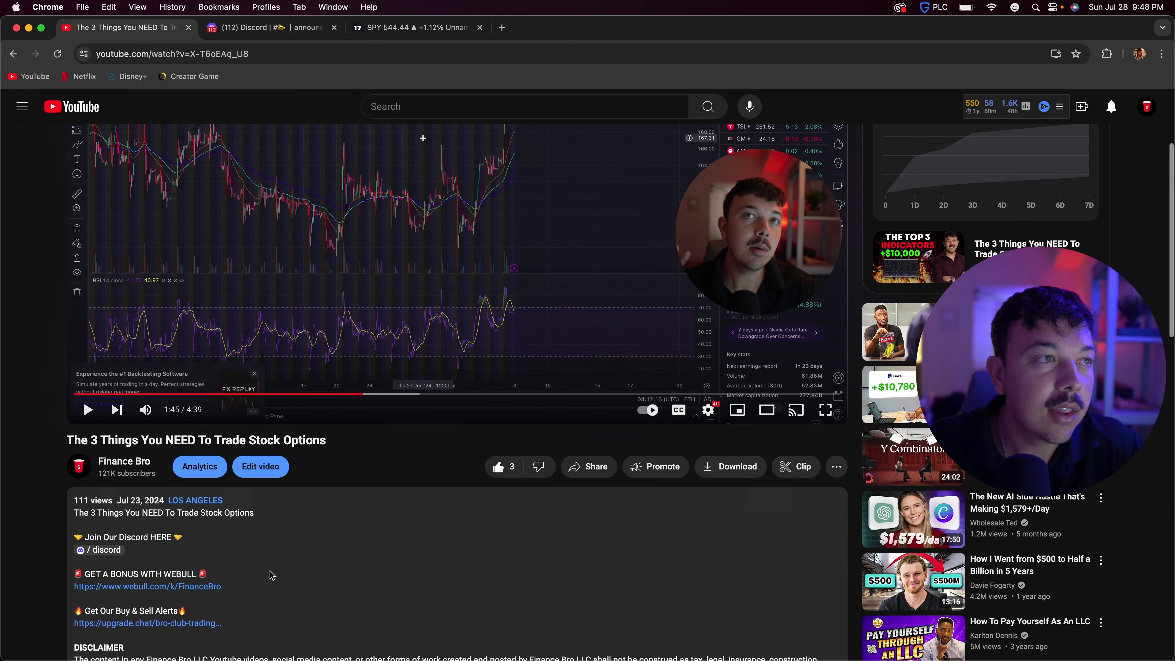
- Open Bro Club Trading's Upgrade.Chat page showing monthly and yearly premium plans
{"action": "left_click", "coordinate": [147, 623]}
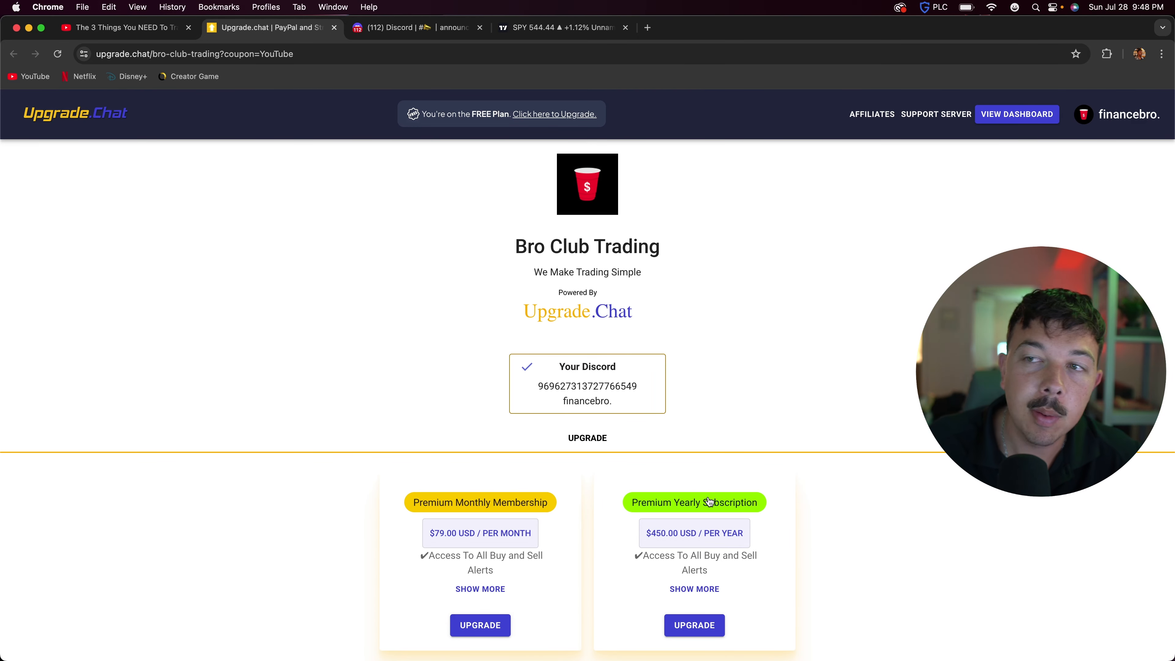
{"action": "mouse_move", "coordinate": [435, 426]}
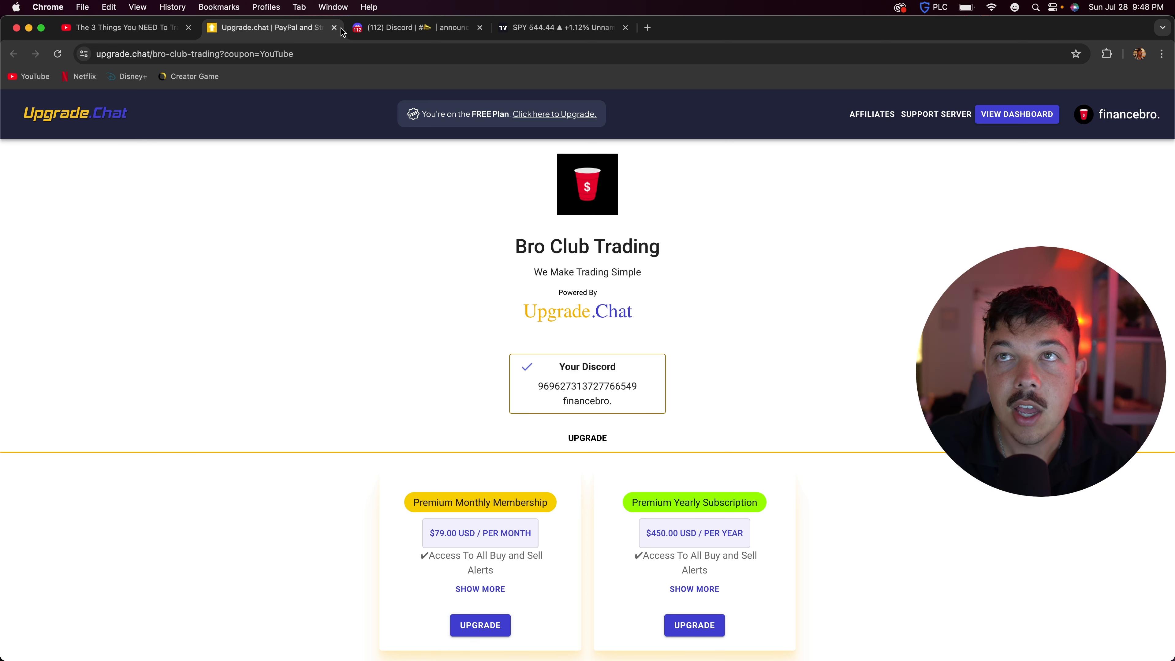
{"action": "mouse_move", "coordinate": [334, 28]}
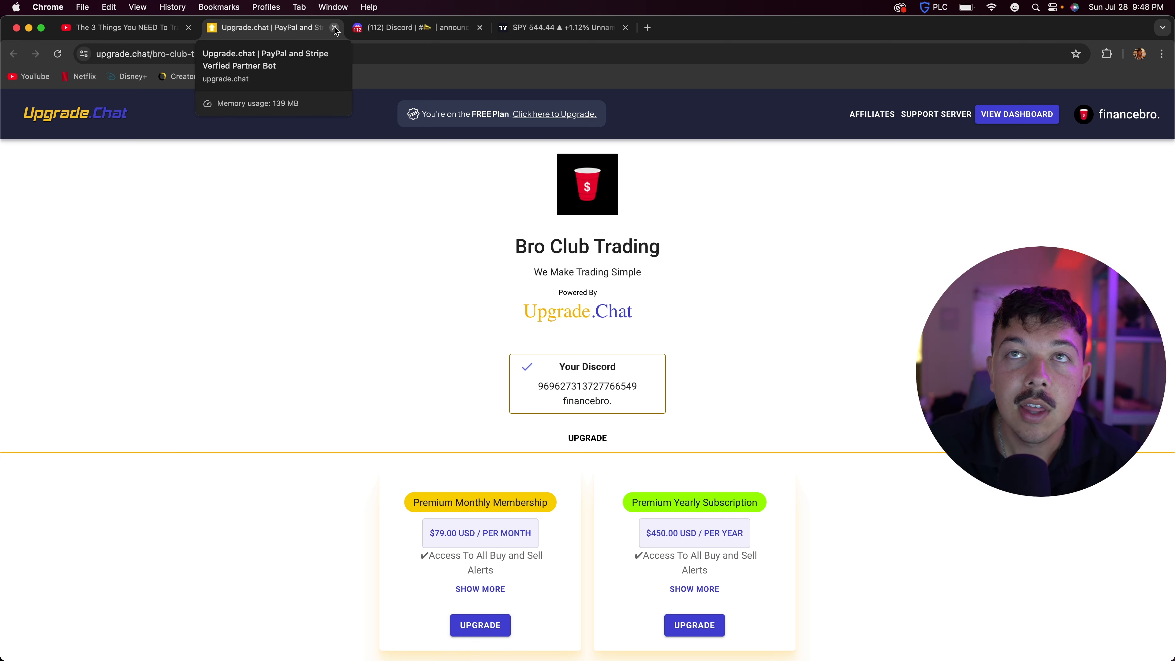
- Close the membership page and return to the SPY 15-minute chart with EMA and RSI
{"action": "left_click", "coordinate": [334, 27]}
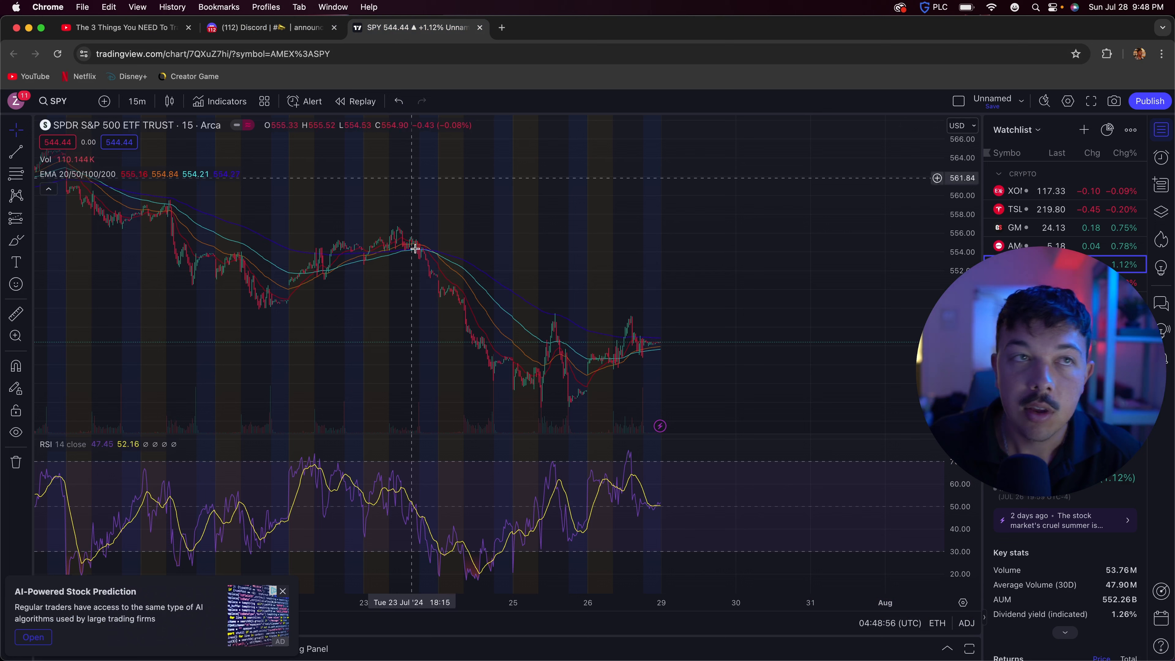
{"action": "mouse_move", "coordinate": [556, 273]}
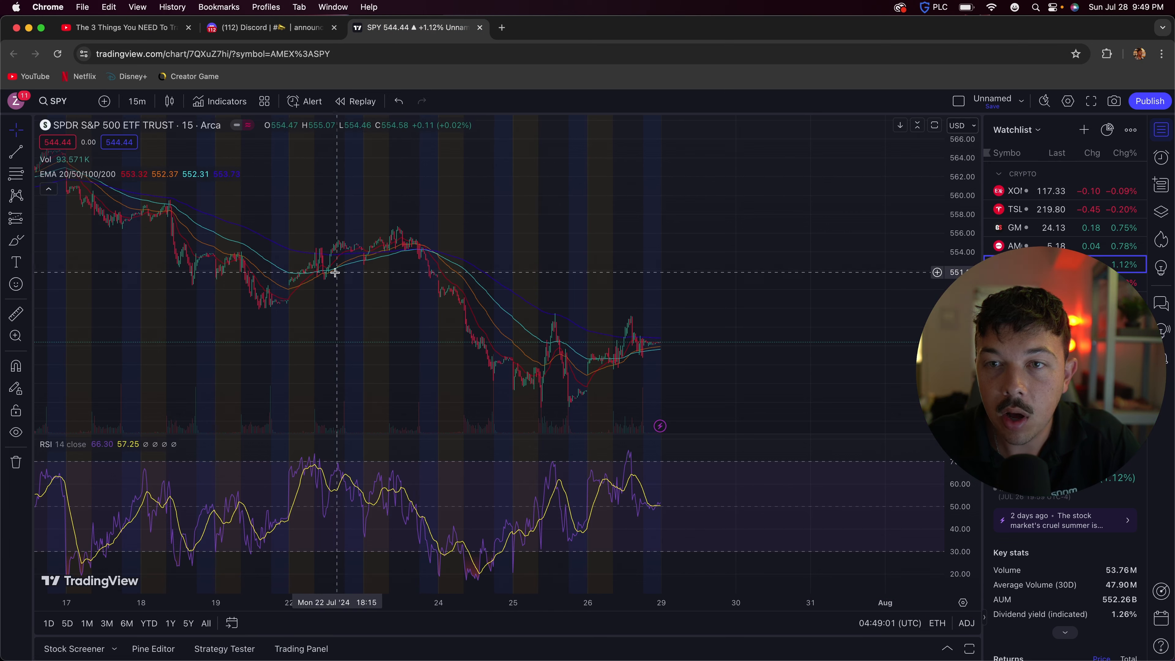
{"action": "mouse_move", "coordinate": [325, 271]}
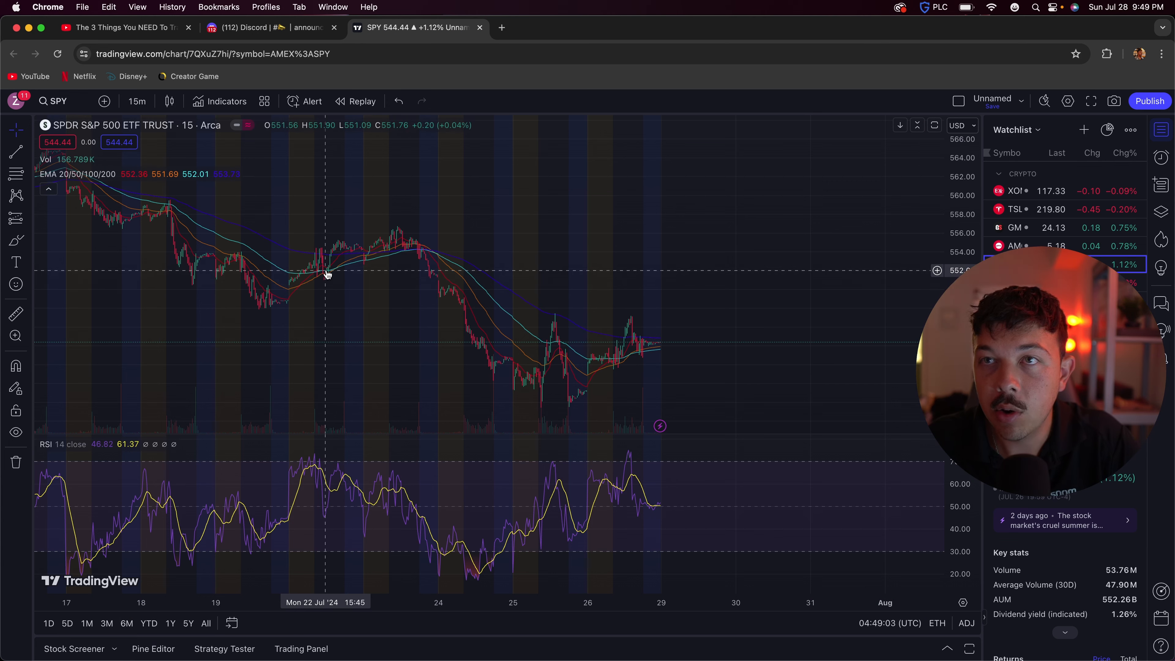
{"action": "mouse_move", "coordinate": [396, 244]}
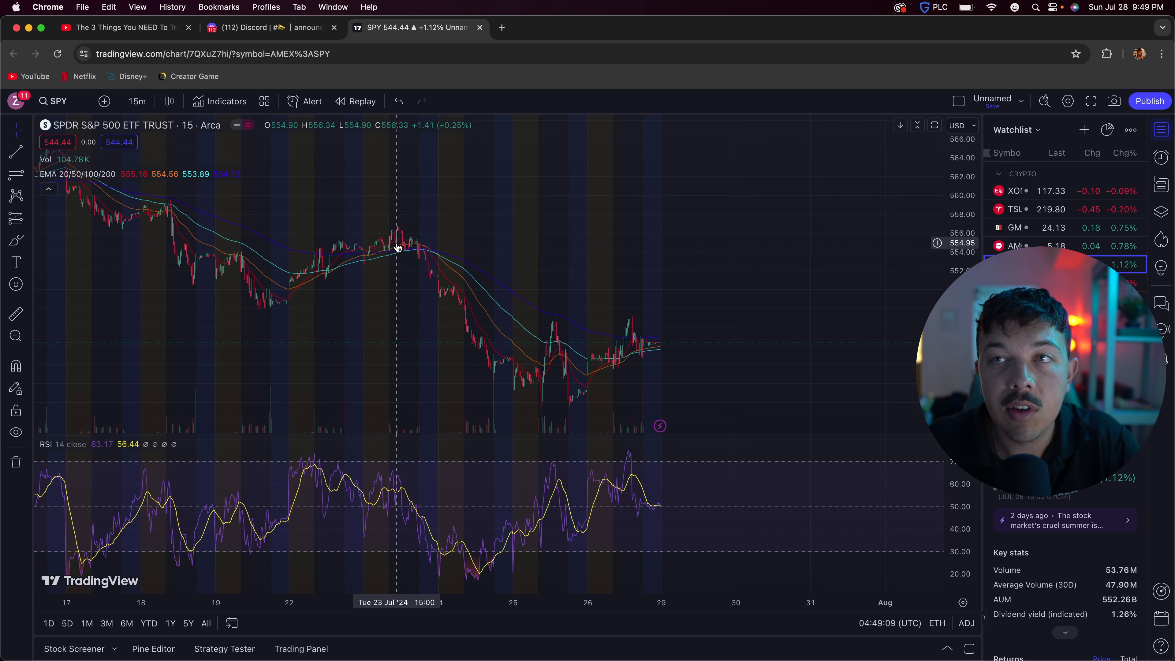
{"action": "mouse_move", "coordinate": [404, 251]}
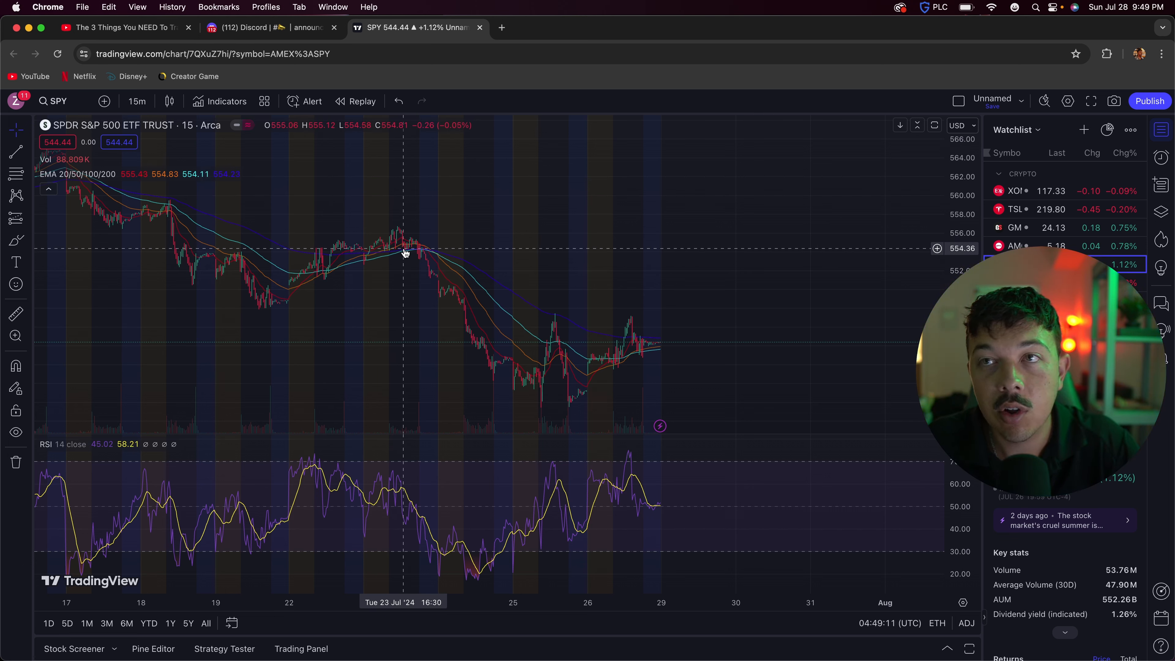
{"action": "mouse_move", "coordinate": [398, 249]}
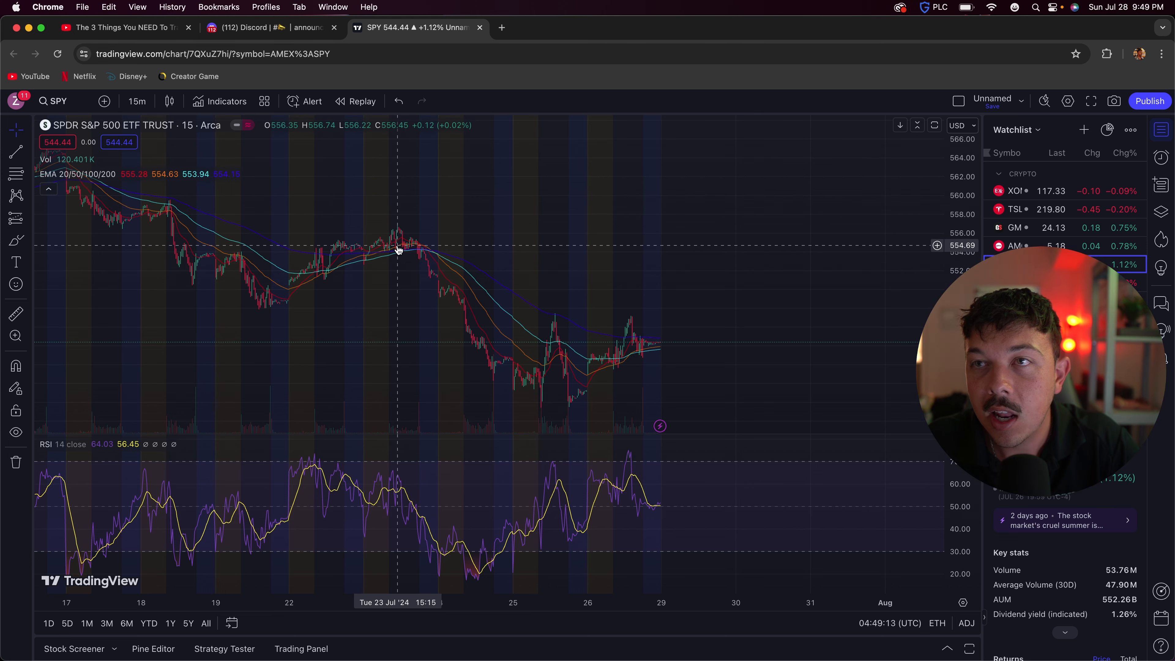
{"action": "mouse_move", "coordinate": [495, 373]}
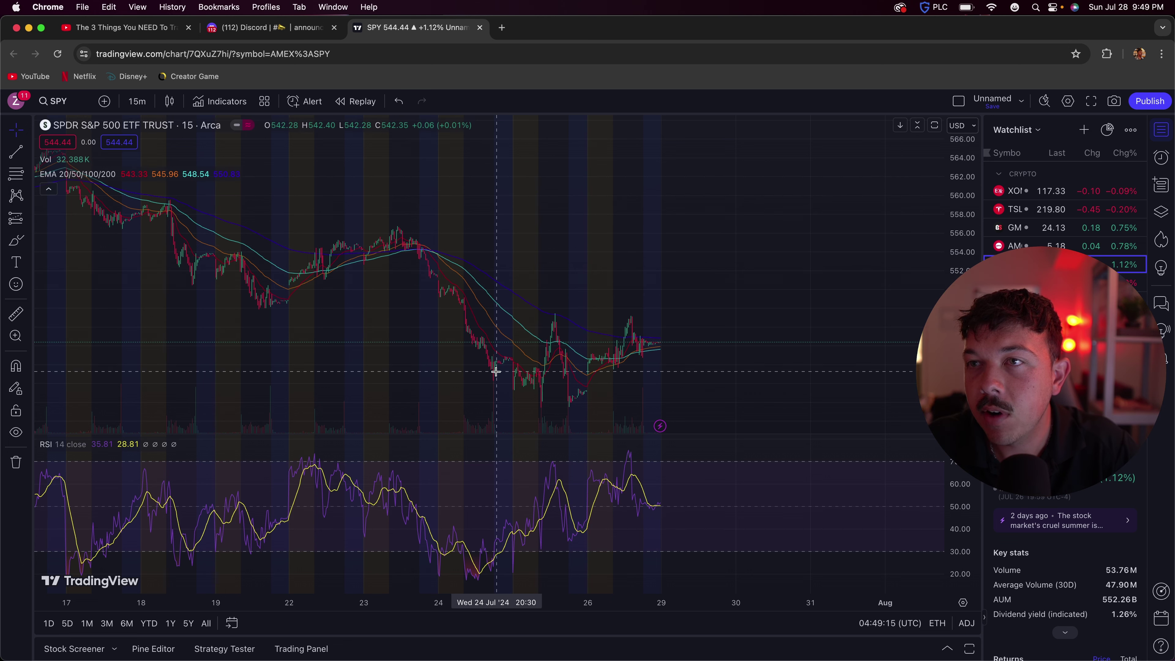
{"action": "mouse_move", "coordinate": [482, 367]}
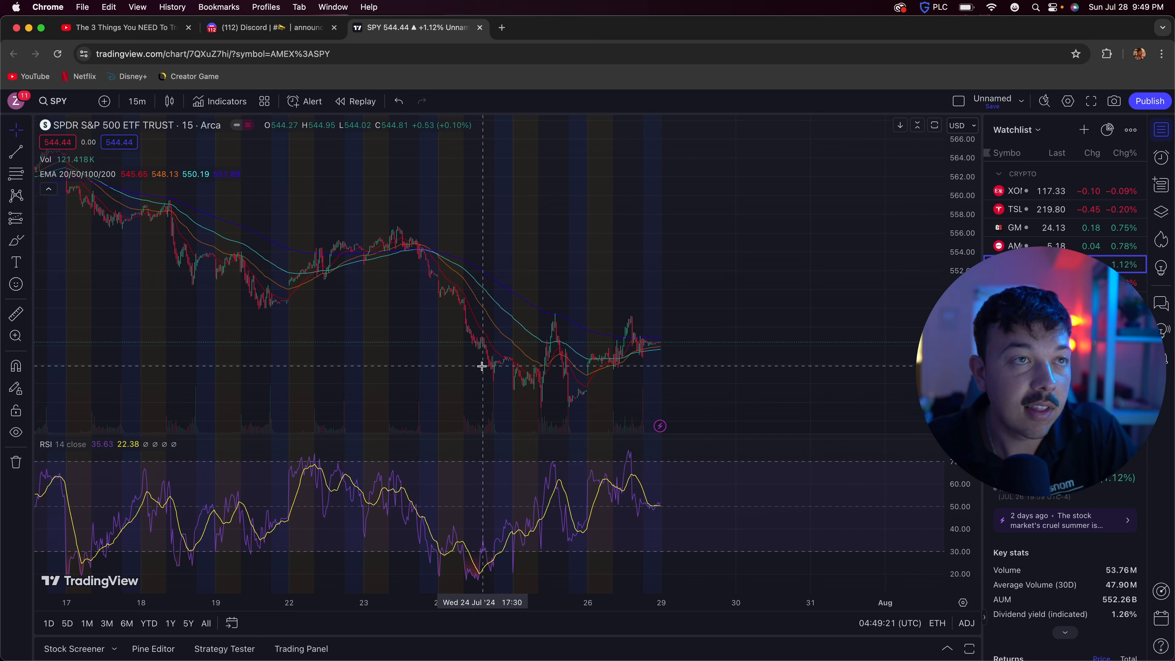
{"action": "mouse_move", "coordinate": [584, 371]}
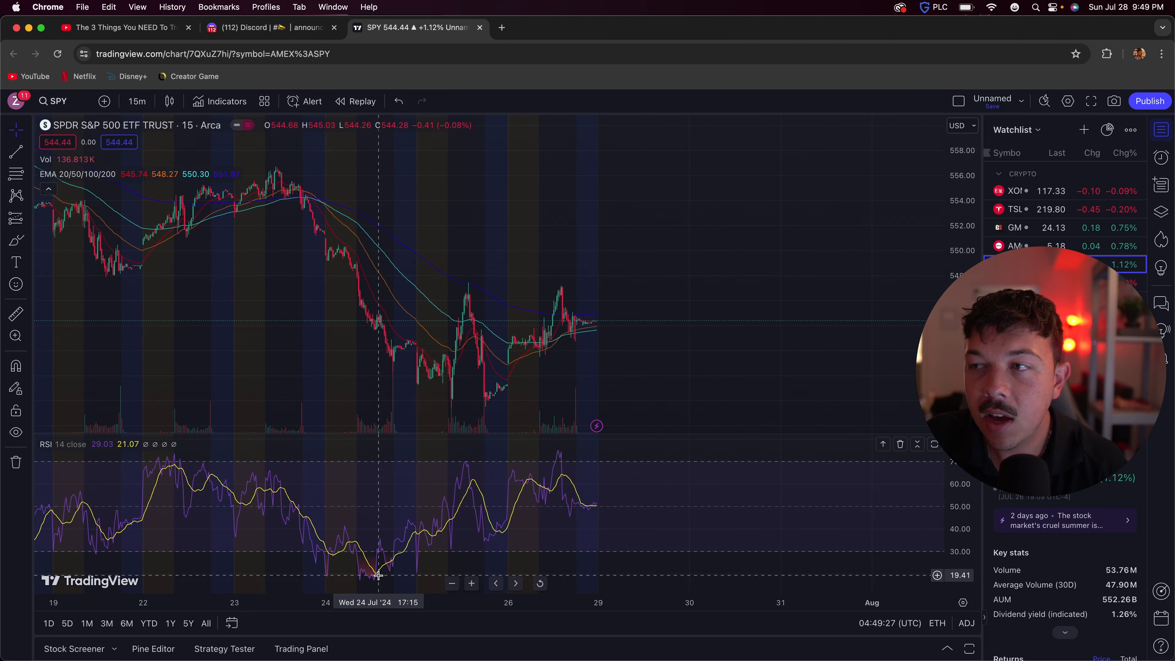
{"action": "mouse_move", "coordinate": [441, 376]}
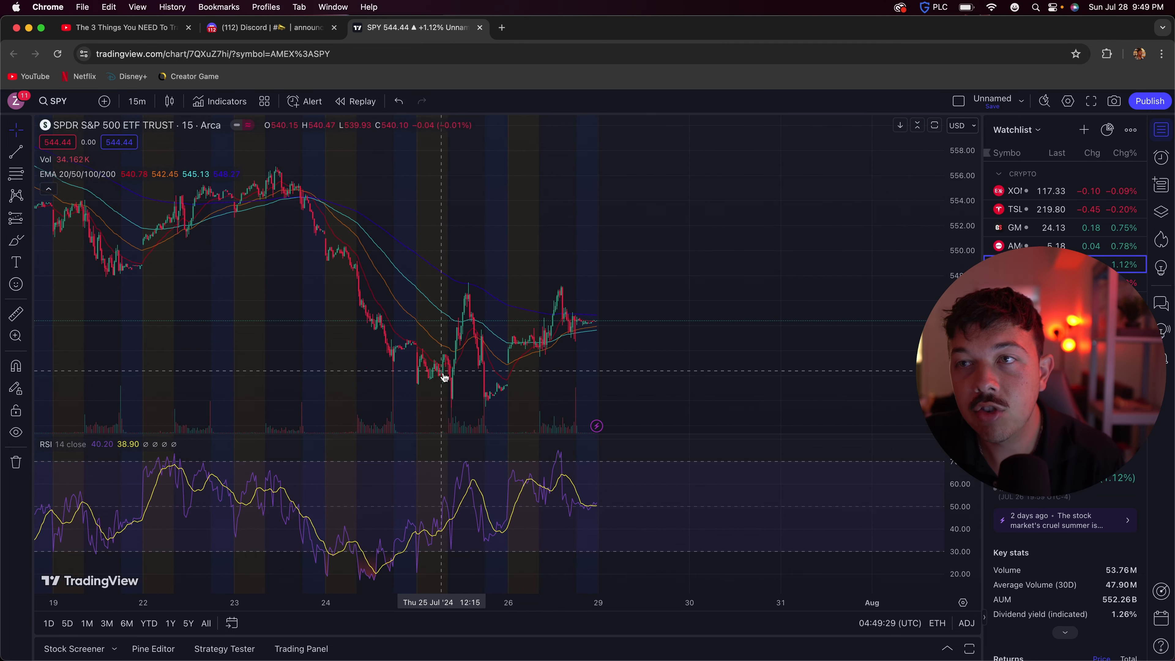
{"action": "mouse_move", "coordinate": [464, 401]}
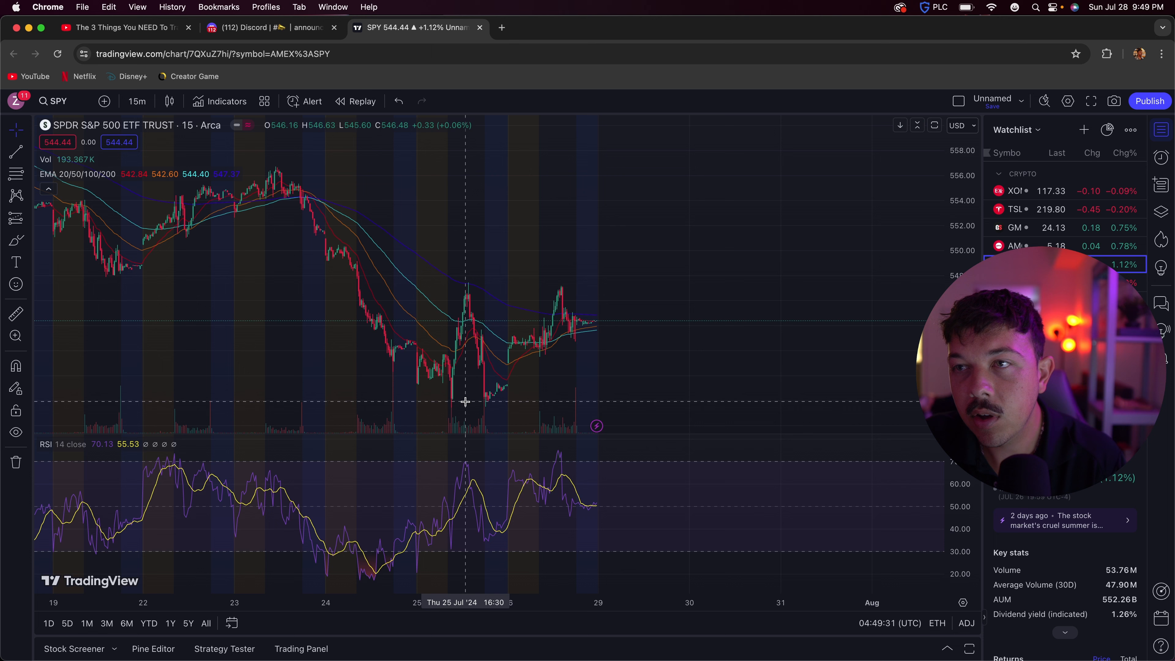
{"action": "mouse_move", "coordinate": [472, 397]}
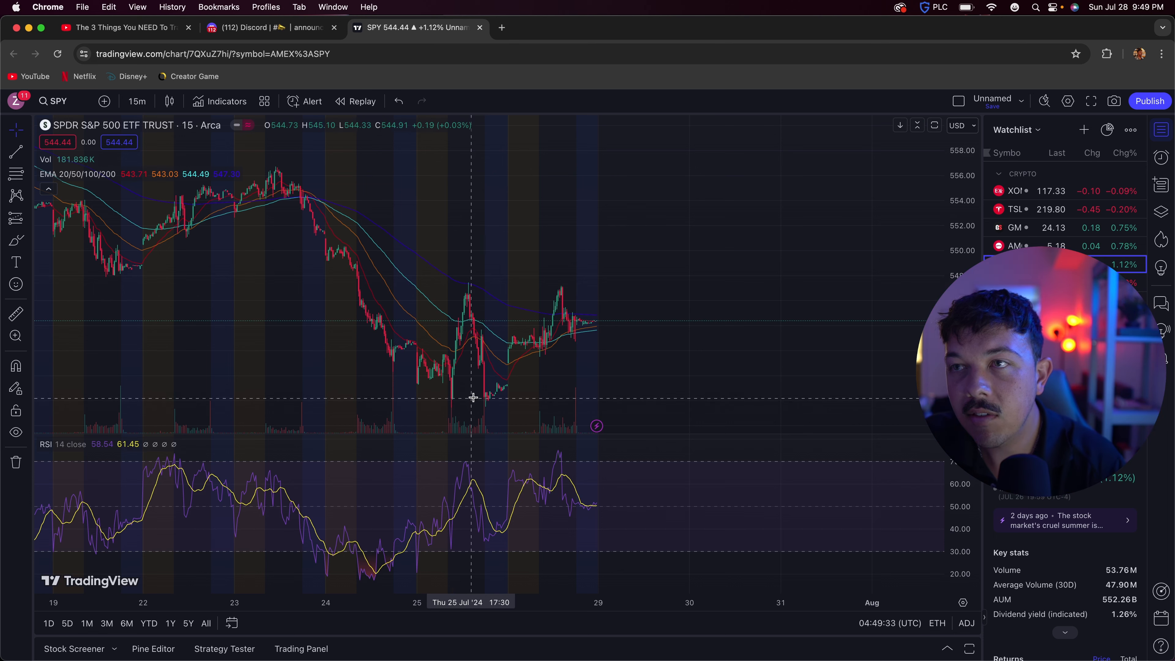
{"action": "mouse_move", "coordinate": [561, 343]}
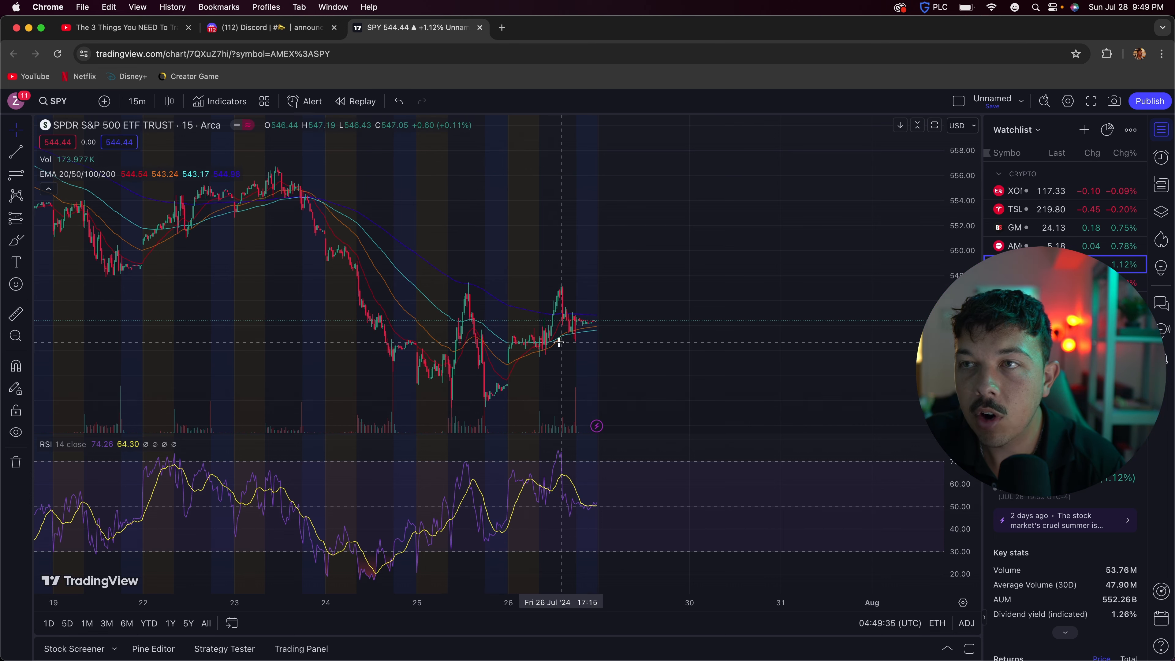
{"action": "mouse_move", "coordinate": [592, 515]}
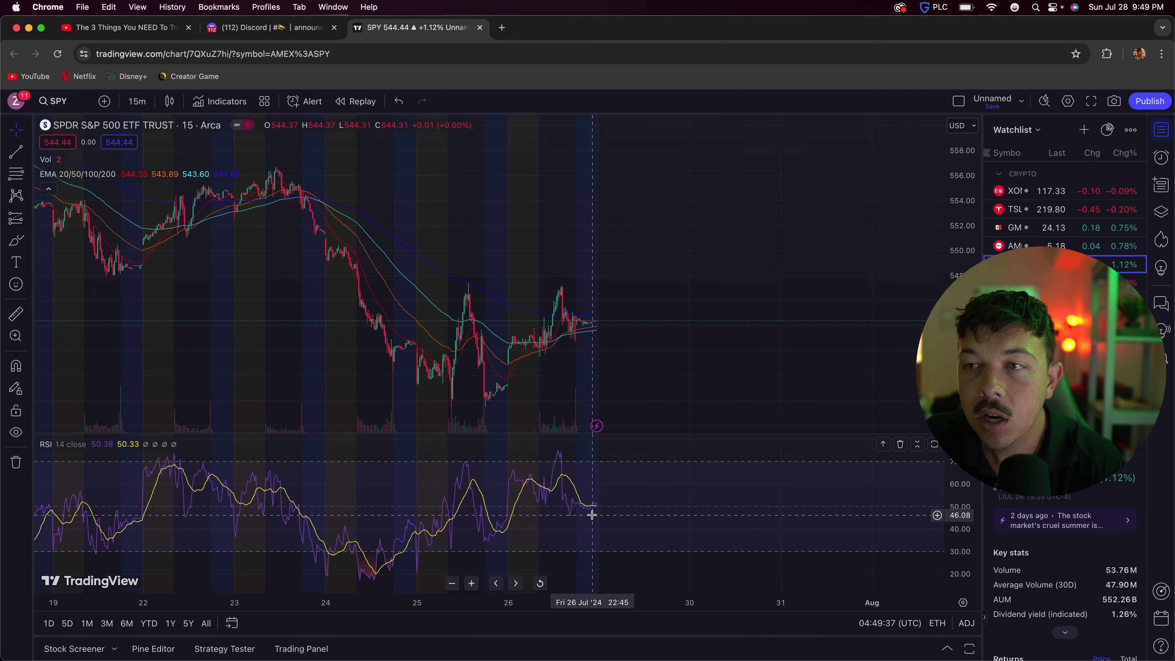
{"action": "mouse_move", "coordinate": [598, 503]}
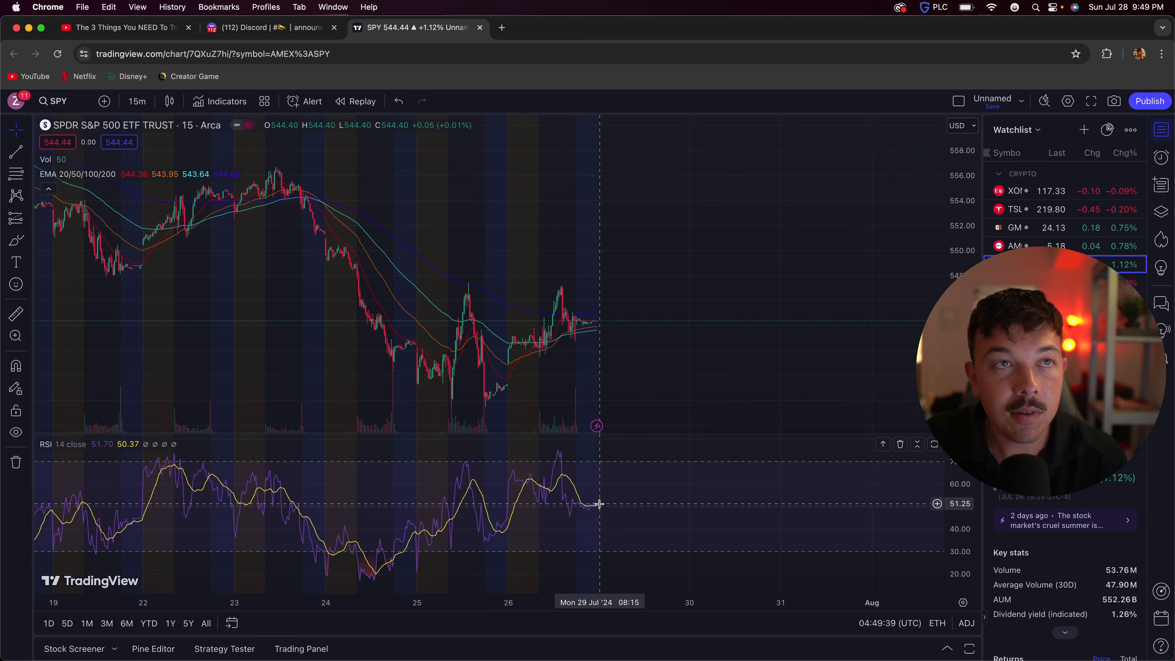
{"action": "mouse_move", "coordinate": [524, 187]}
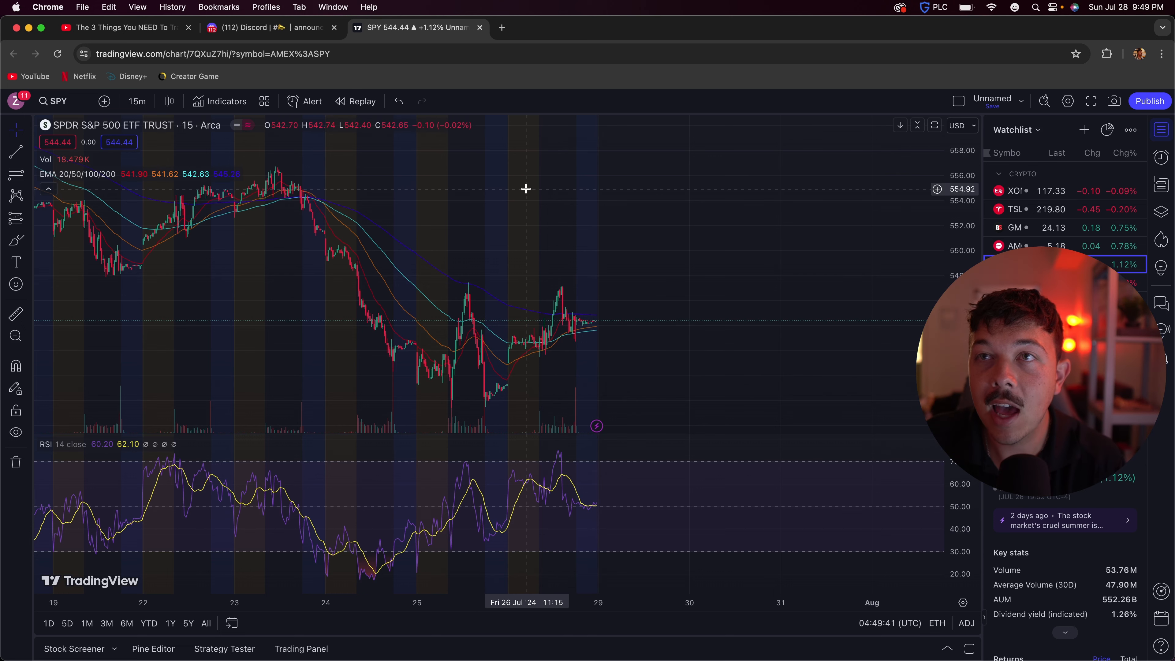
{"action": "mouse_move", "coordinate": [530, 169]}
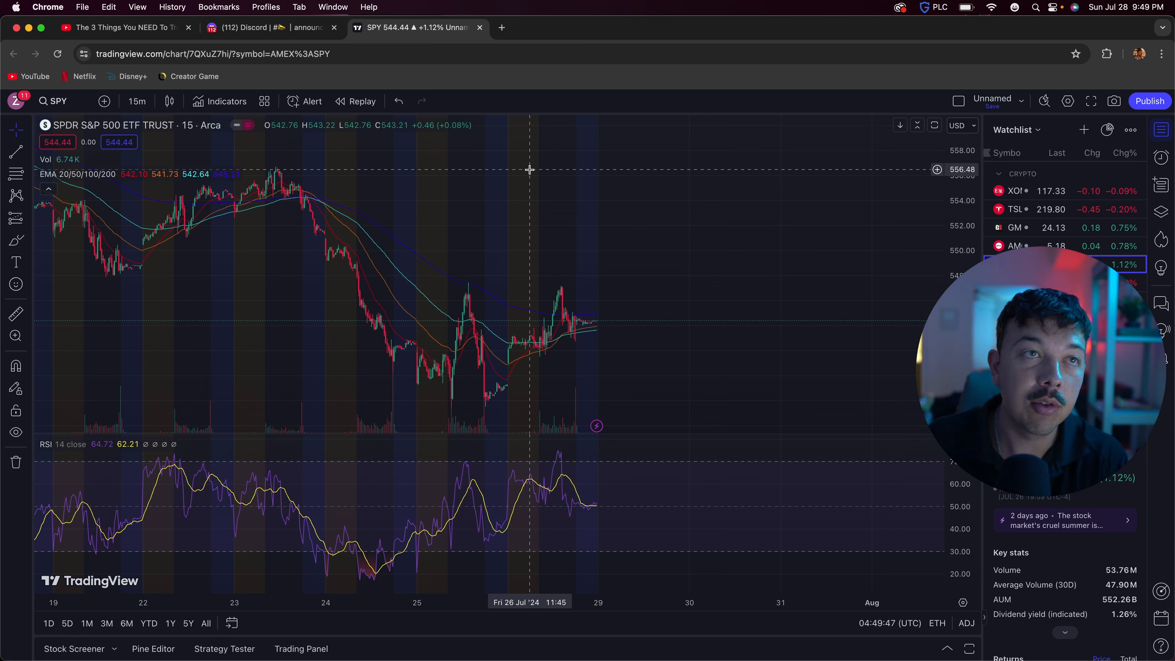
- Load TSLA's 15-minute chart from the watchlist with EMA overlays and RSI
{"action": "left_click", "coordinate": [1015, 209]}
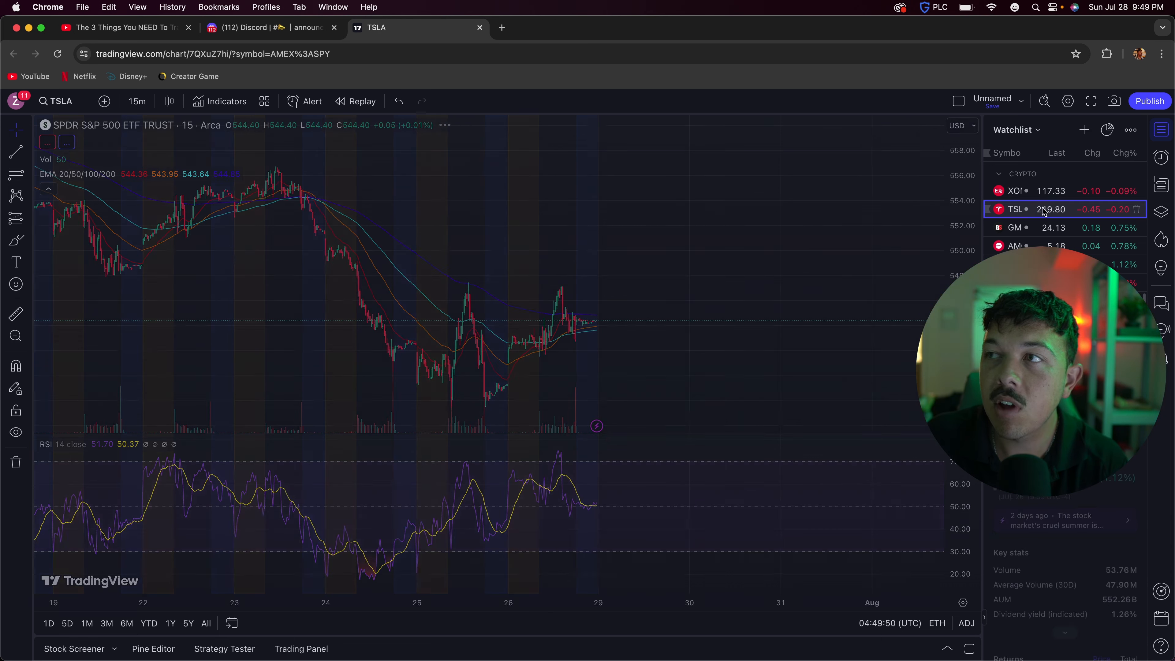
{"action": "left_click", "coordinate": [1017, 209]}
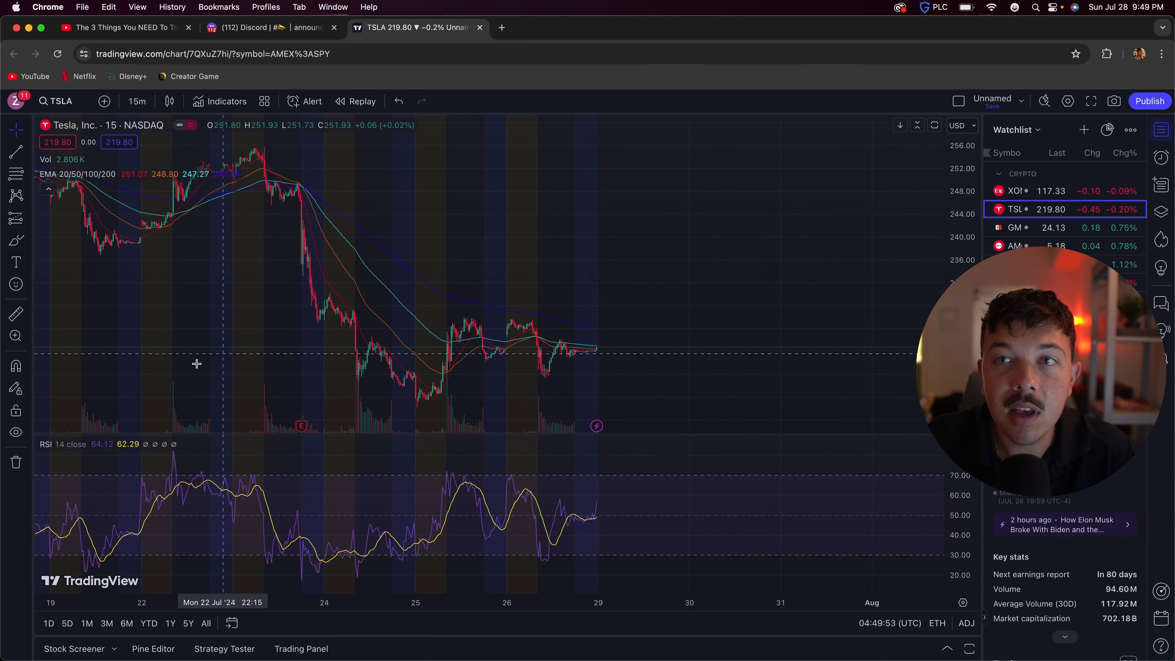
{"action": "left_click", "coordinate": [301, 427]}
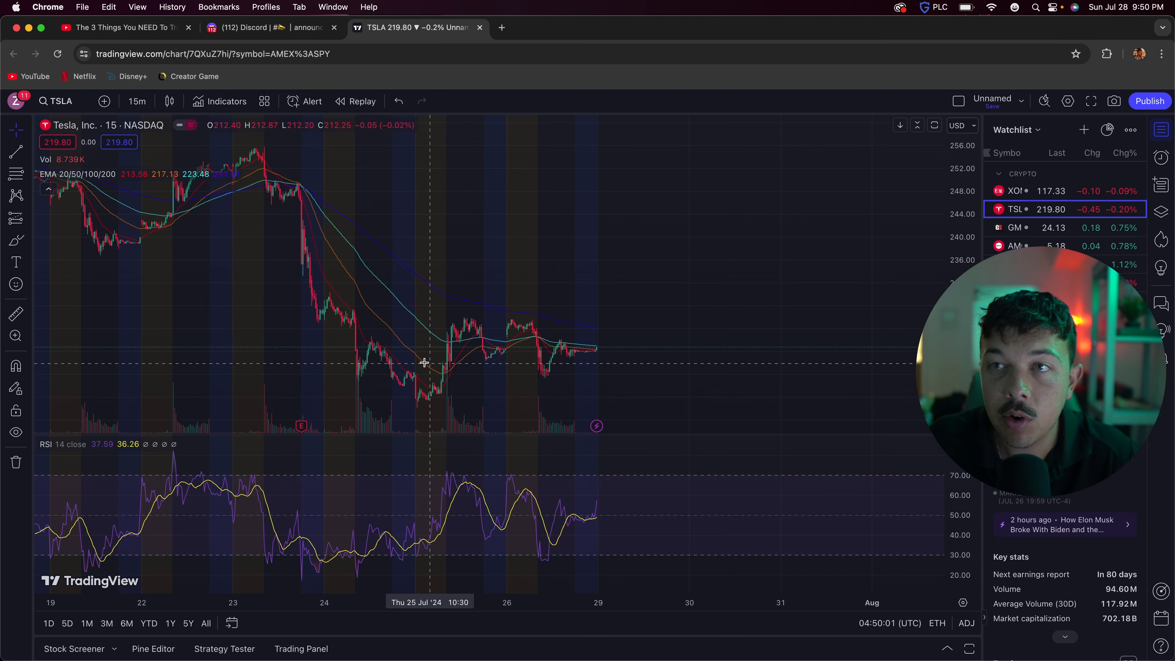
{"action": "mouse_move", "coordinate": [413, 354]}
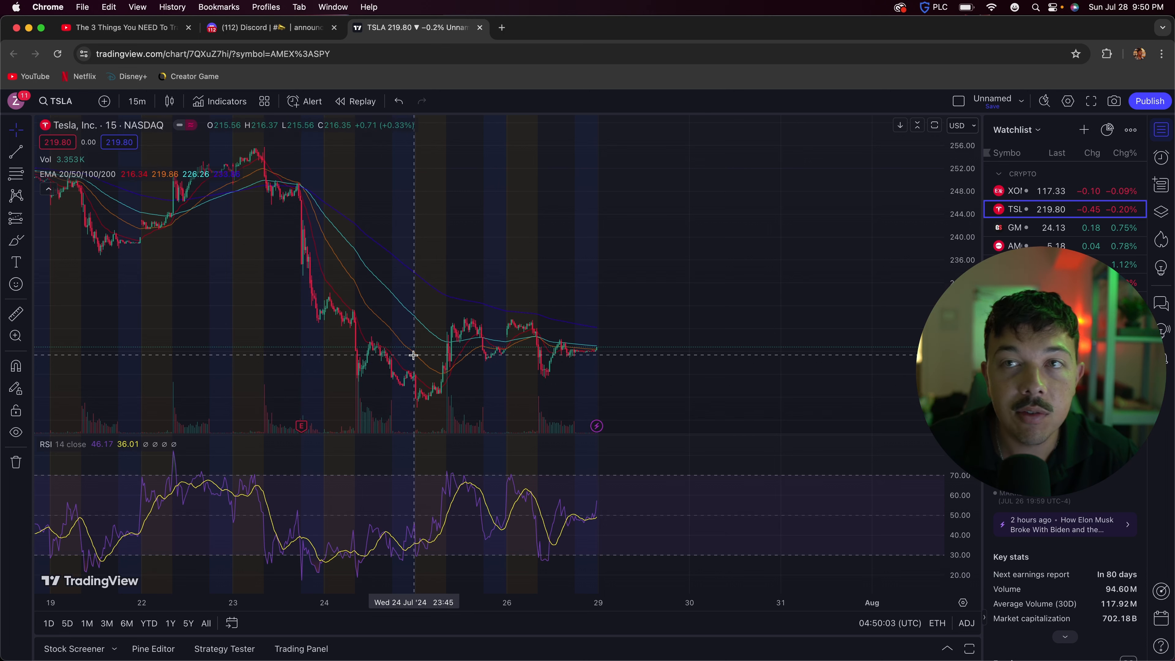
{"action": "mouse_move", "coordinate": [281, 161]}
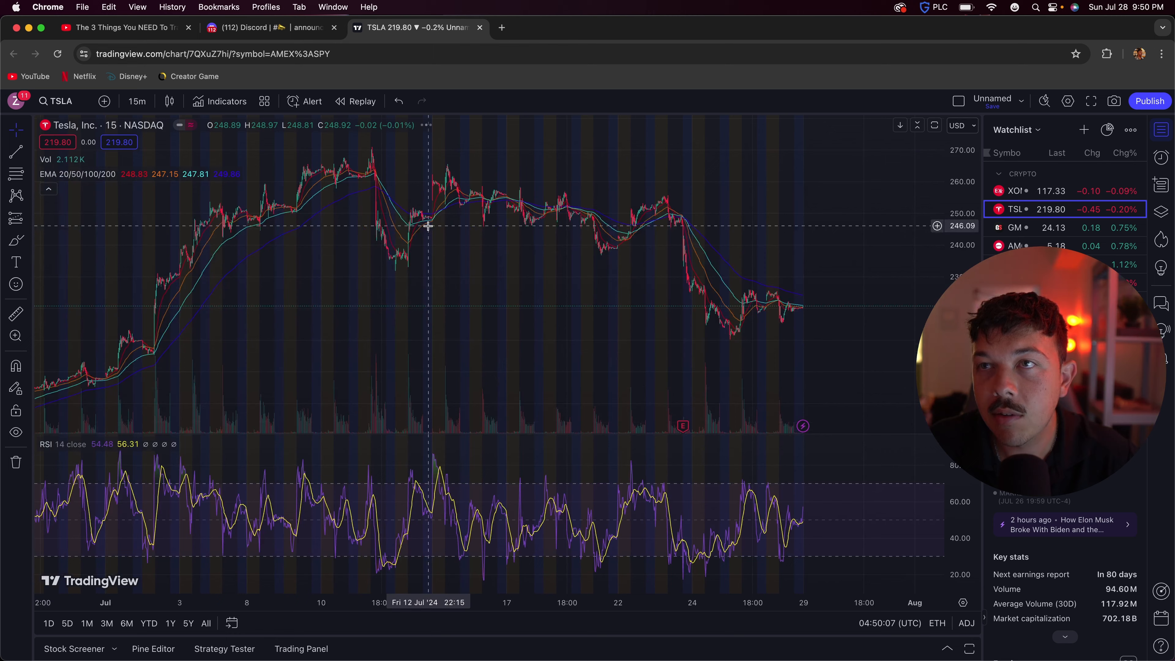
{"action": "mouse_move", "coordinate": [519, 223]}
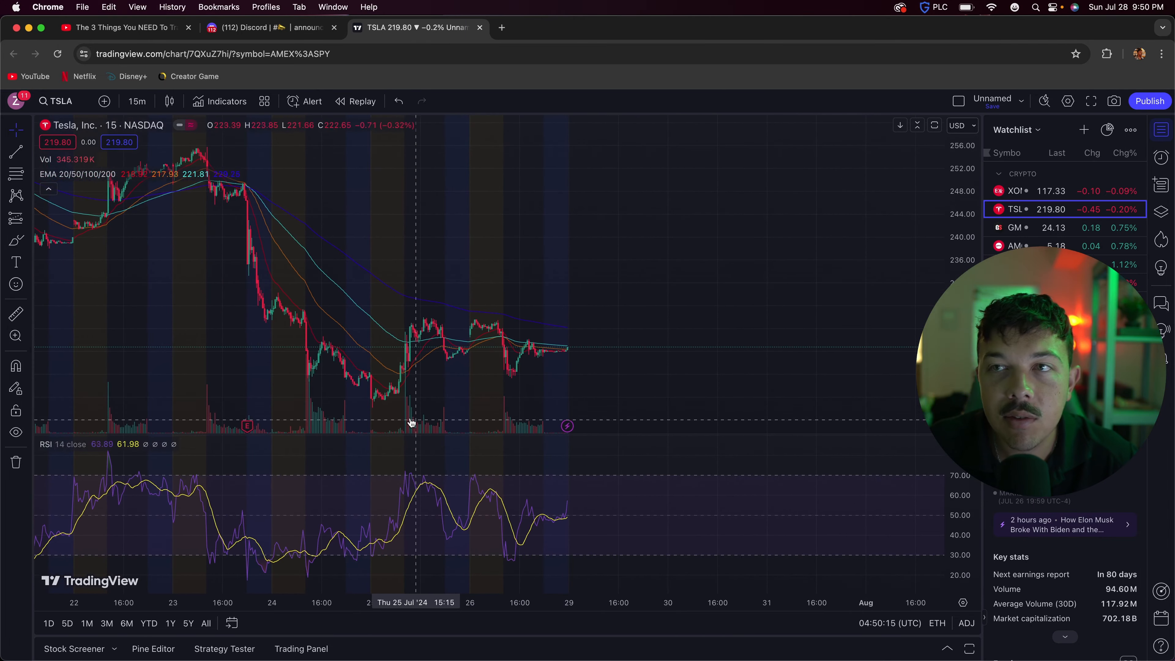
{"action": "mouse_move", "coordinate": [401, 400]}
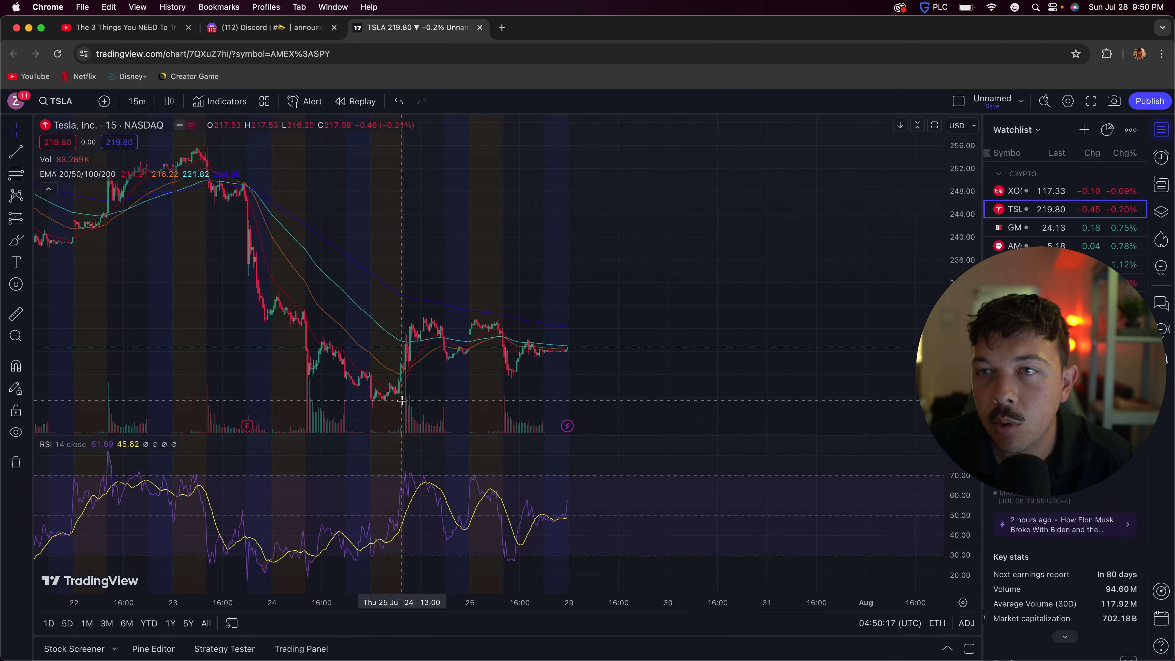
{"action": "mouse_move", "coordinate": [525, 481]}
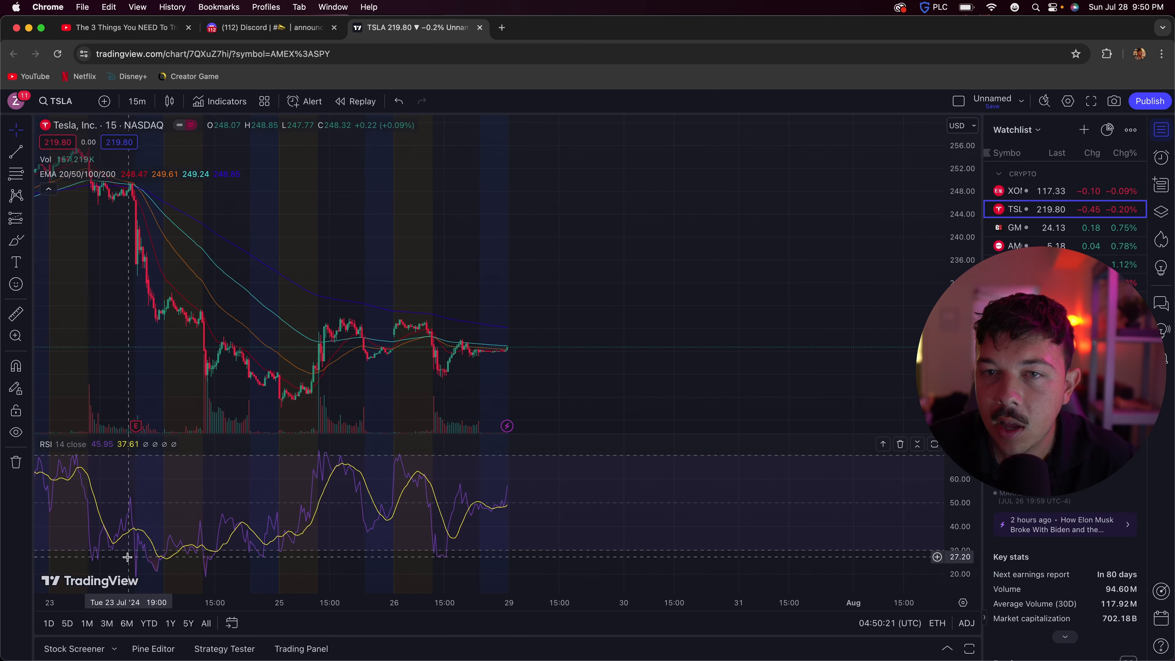
{"action": "mouse_move", "coordinate": [504, 508]}
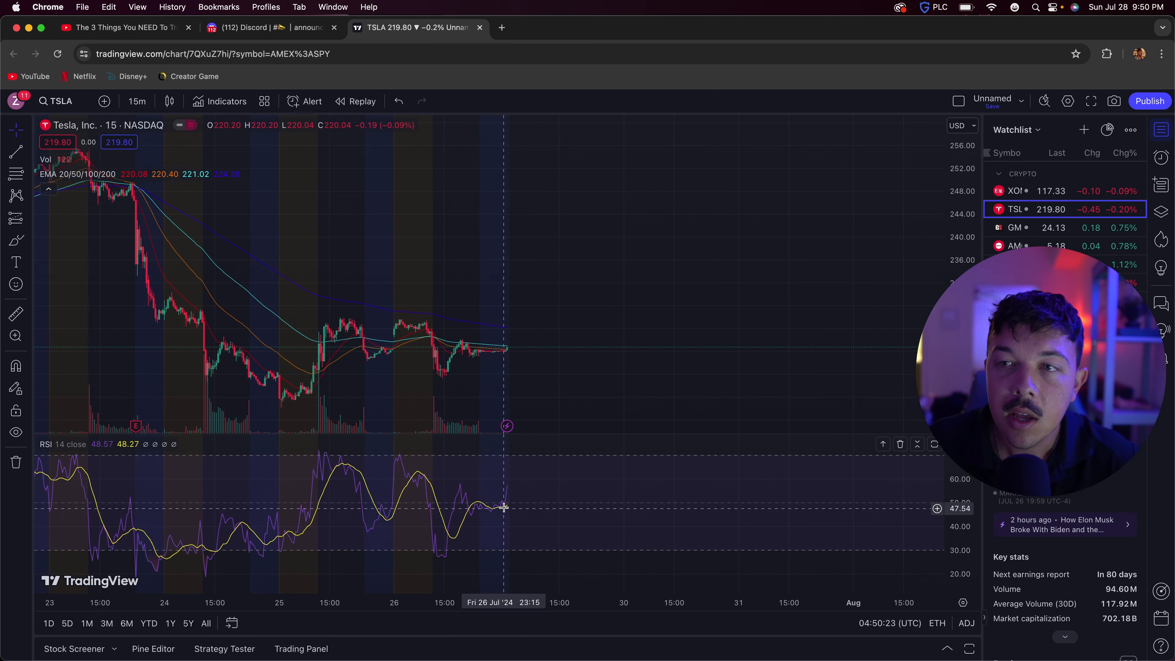
{"action": "mouse_move", "coordinate": [504, 510]}
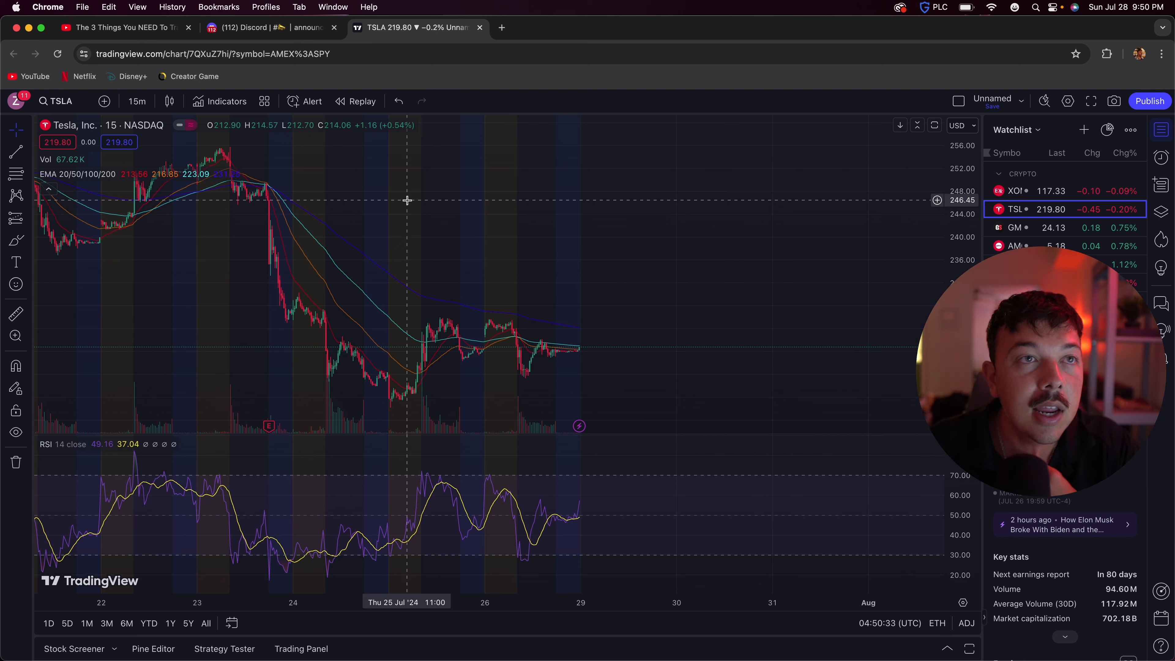
{"action": "mouse_move", "coordinate": [410, 198]}
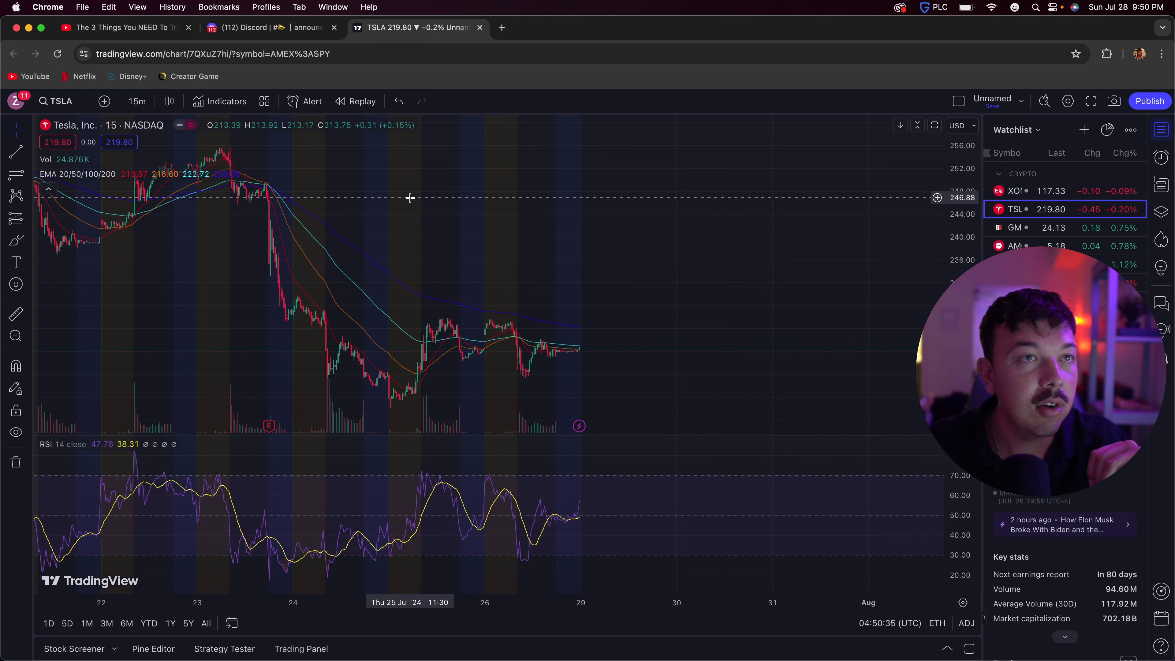
{"action": "mouse_move", "coordinate": [457, 310]}
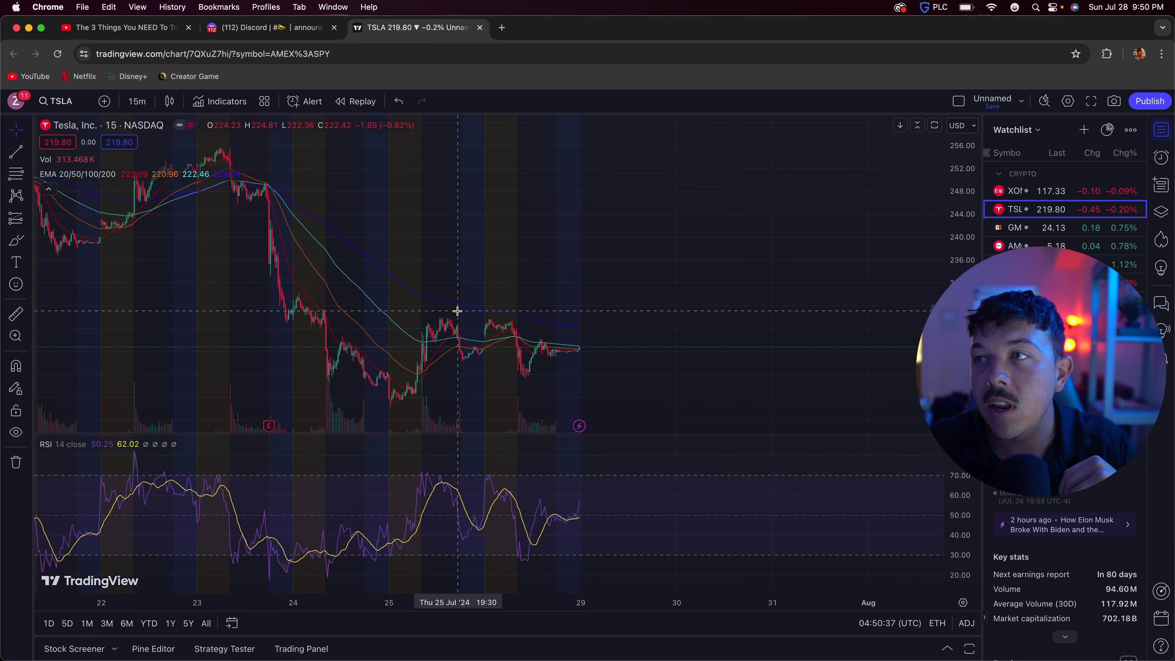
{"action": "mouse_move", "coordinate": [463, 303]}
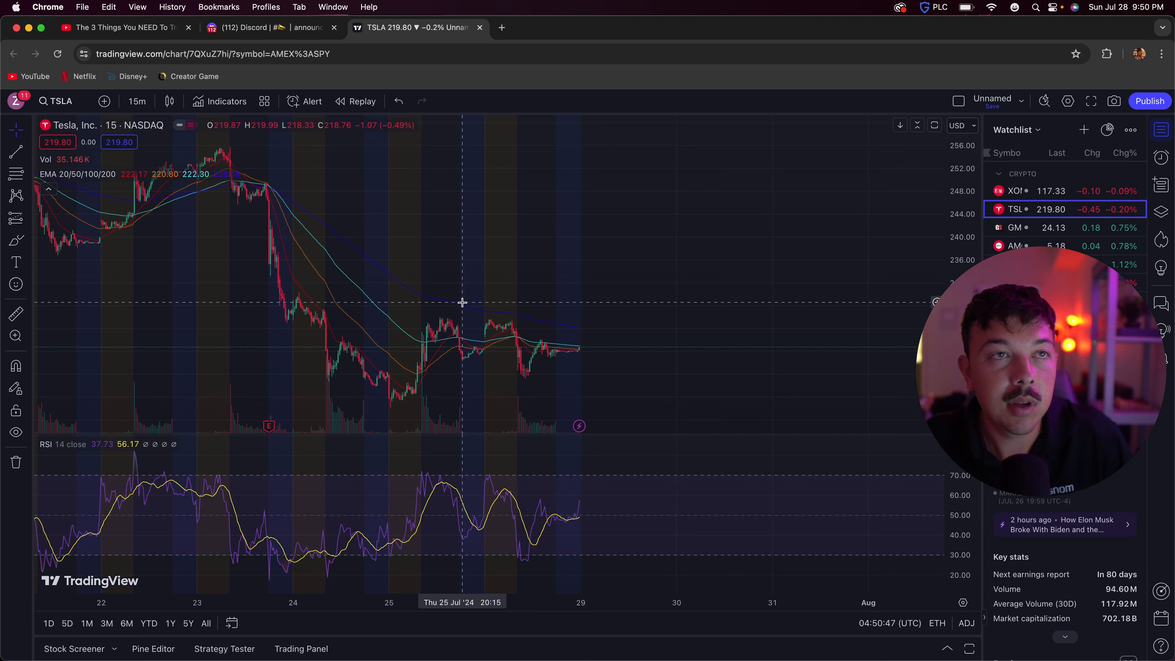
{"action": "mouse_move", "coordinate": [457, 353]}
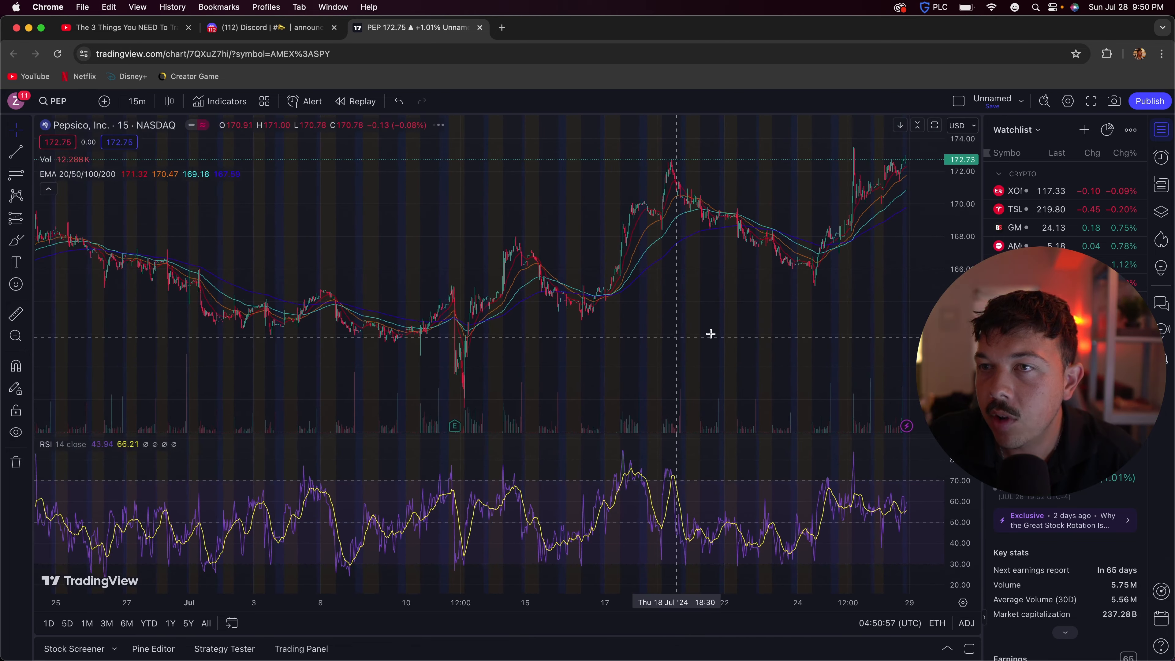
{"action": "mouse_move", "coordinate": [453, 428]}
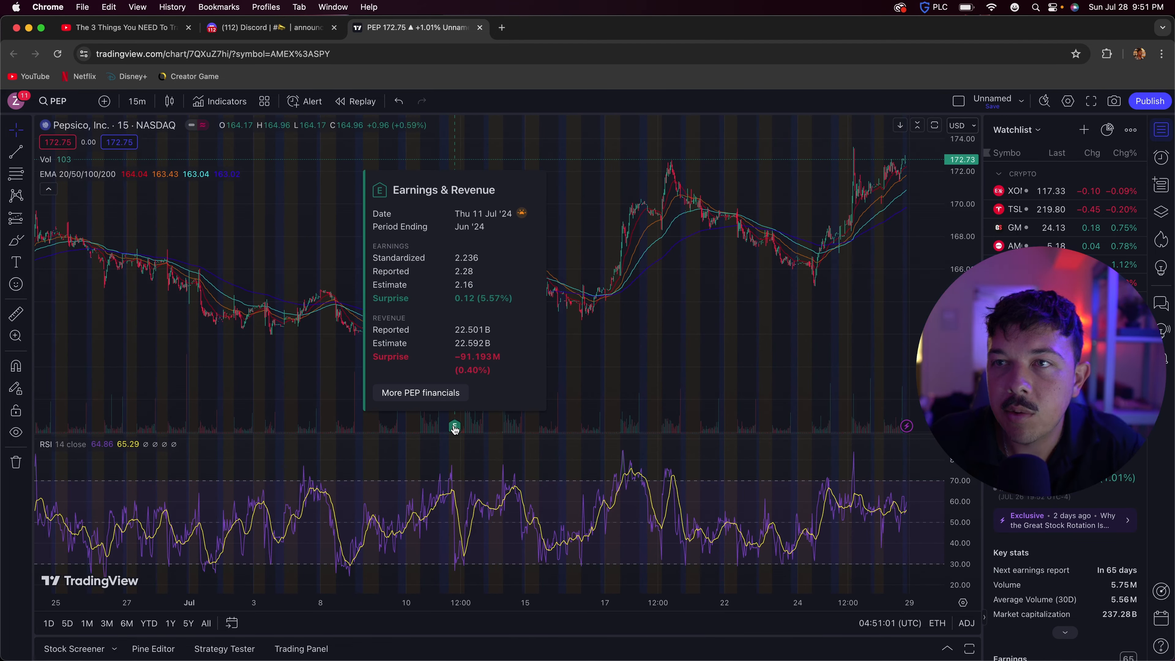
{"action": "mouse_move", "coordinate": [440, 355]}
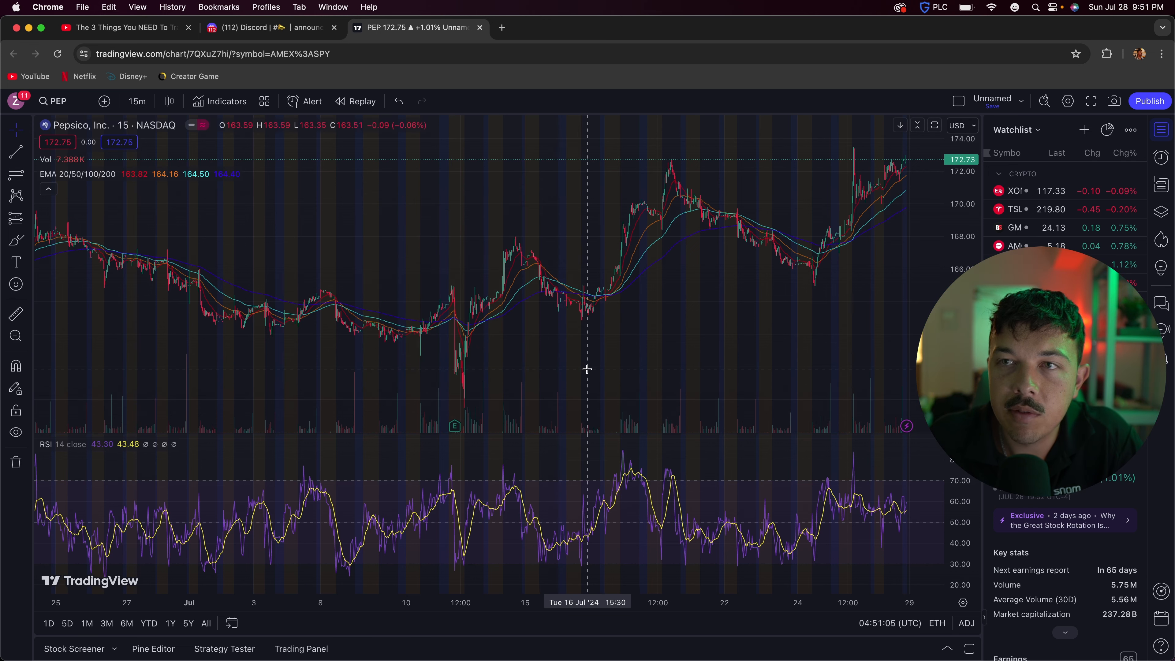
{"action": "mouse_move", "coordinate": [575, 368]}
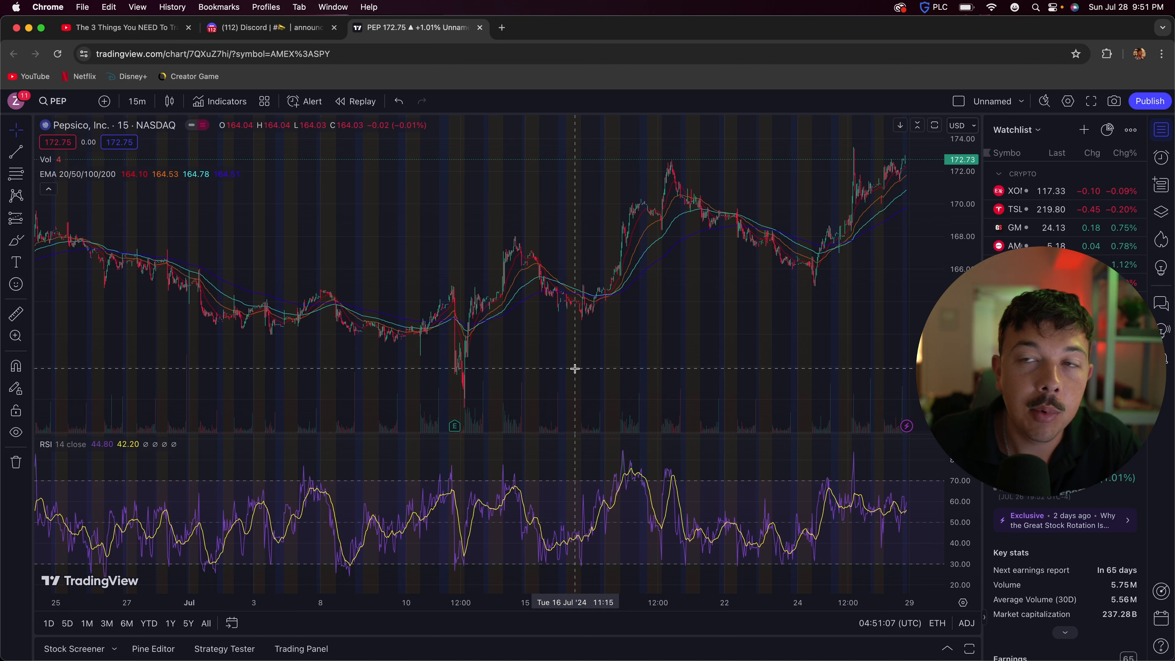
{"action": "mouse_move", "coordinate": [554, 314]}
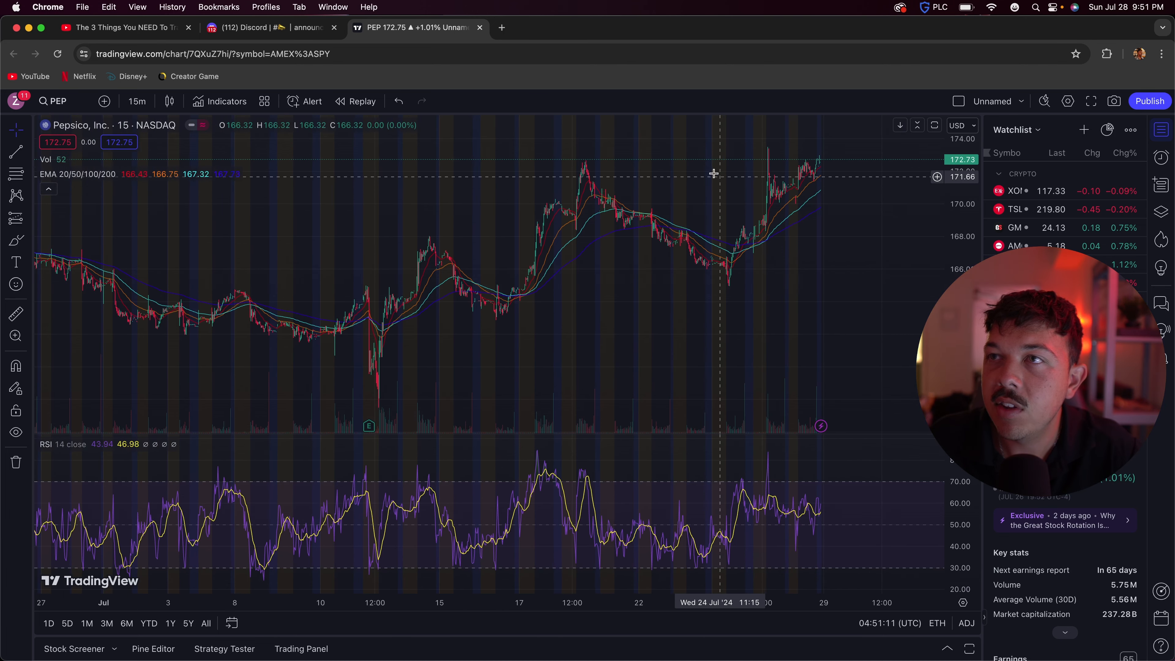
{"action": "mouse_move", "coordinate": [698, 163]}
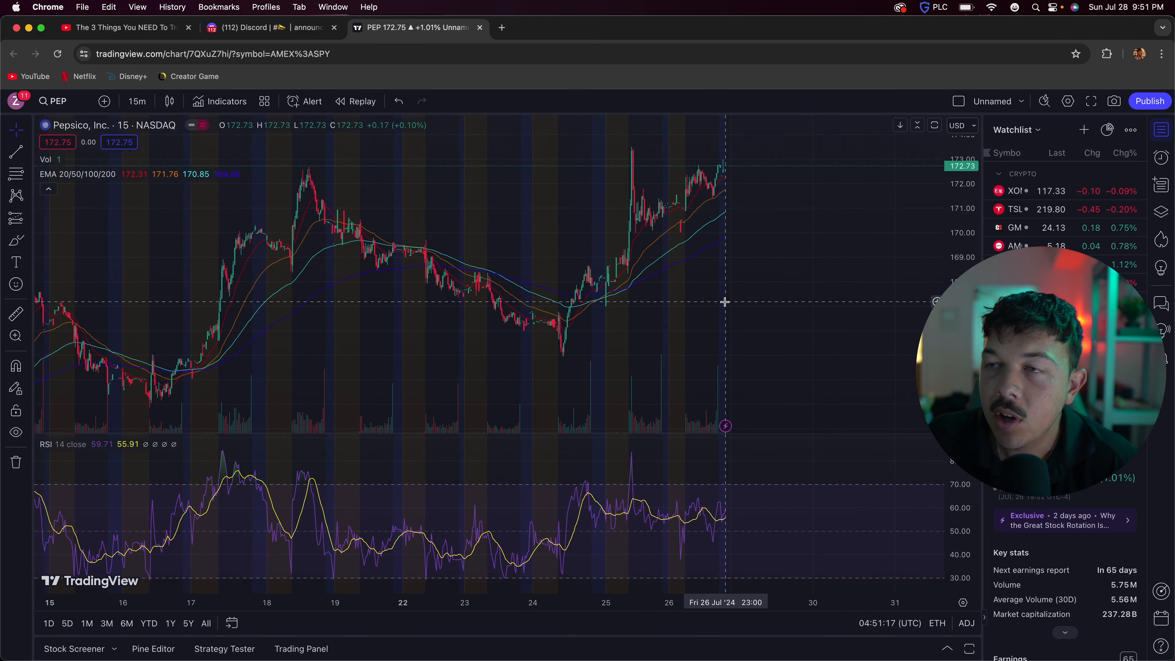
{"action": "mouse_move", "coordinate": [710, 517]}
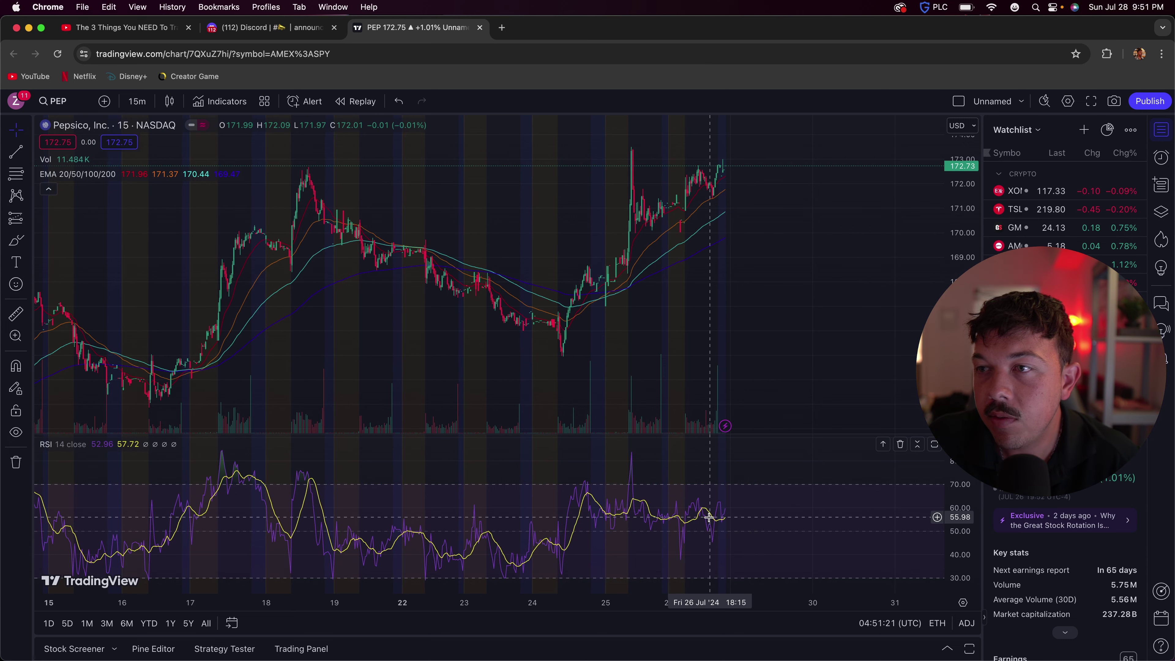
{"action": "mouse_move", "coordinate": [748, 469]}
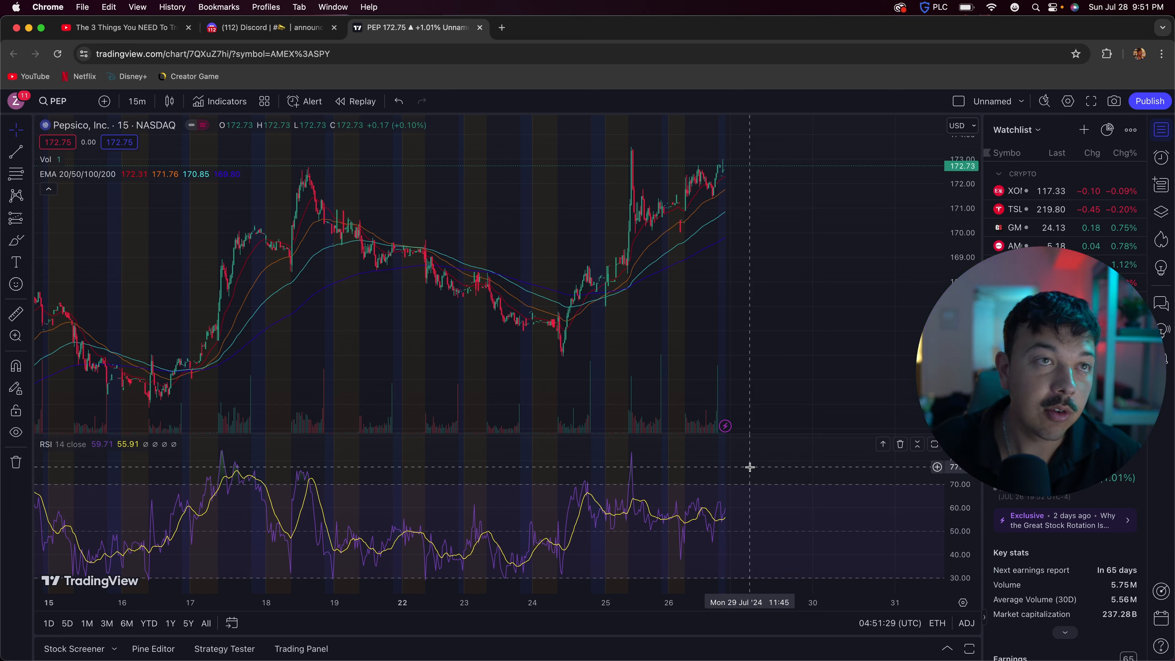
{"action": "mouse_move", "coordinate": [642, 472]}
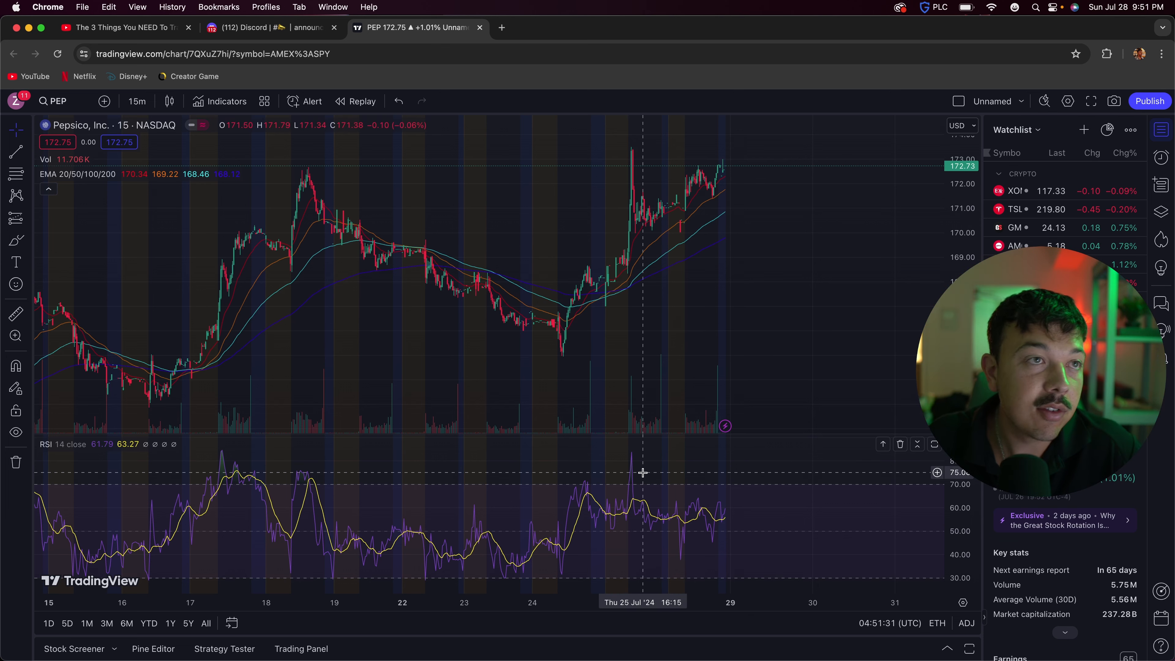
{"action": "mouse_move", "coordinate": [711, 223]}
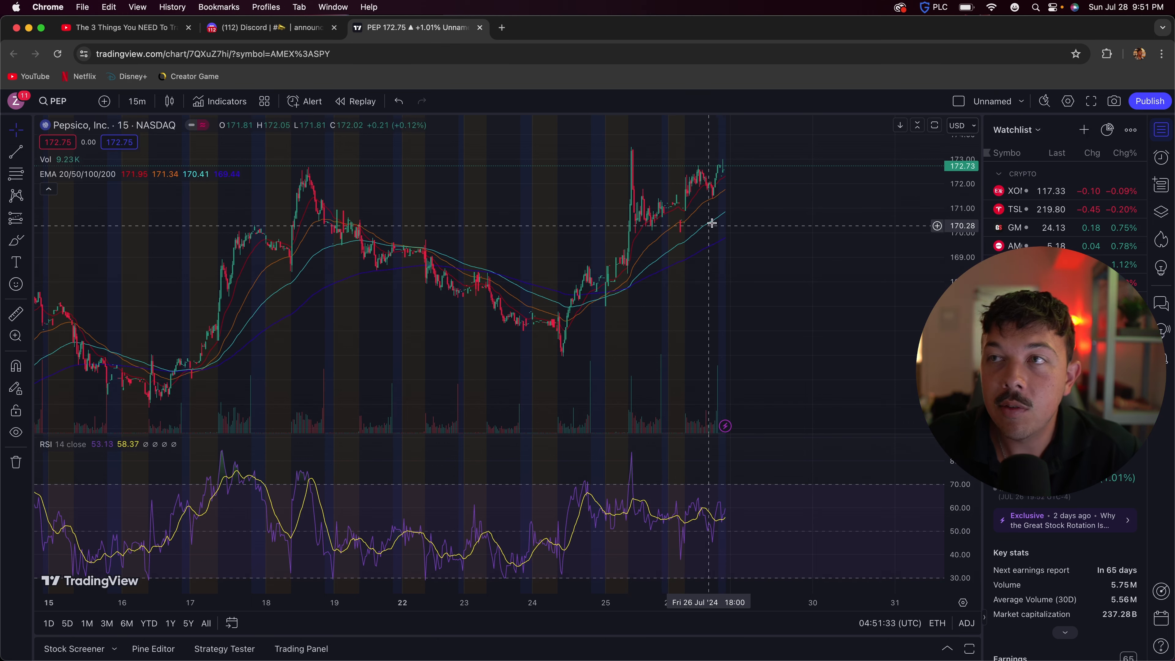
{"action": "mouse_move", "coordinate": [711, 509]}
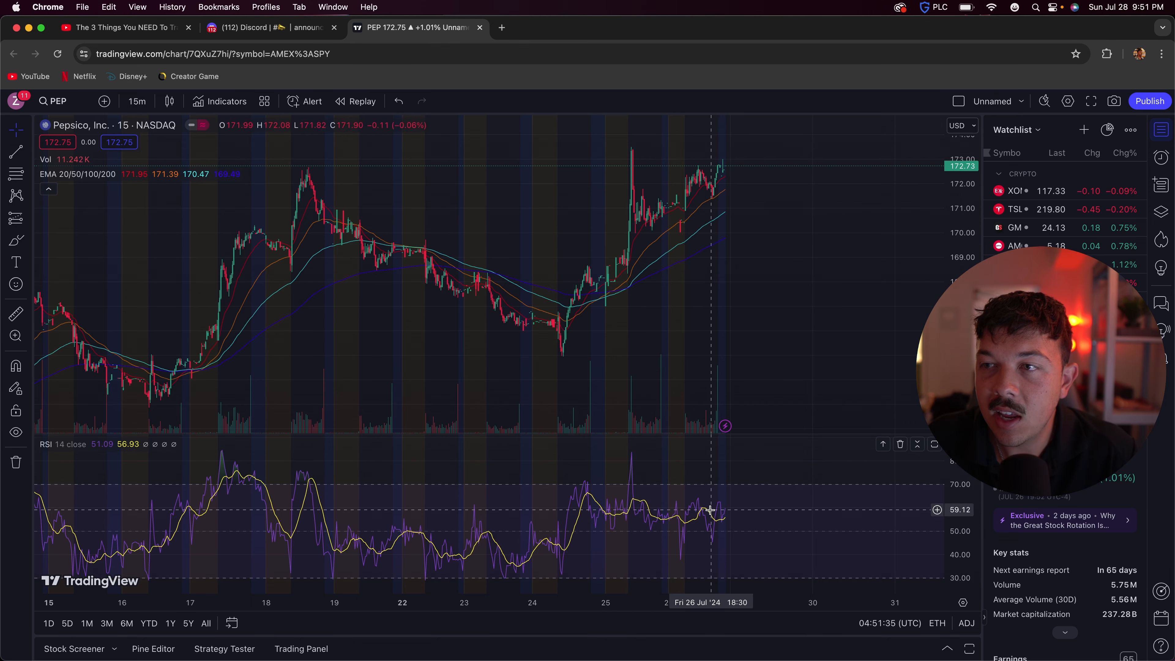
{"action": "mouse_move", "coordinate": [717, 387]}
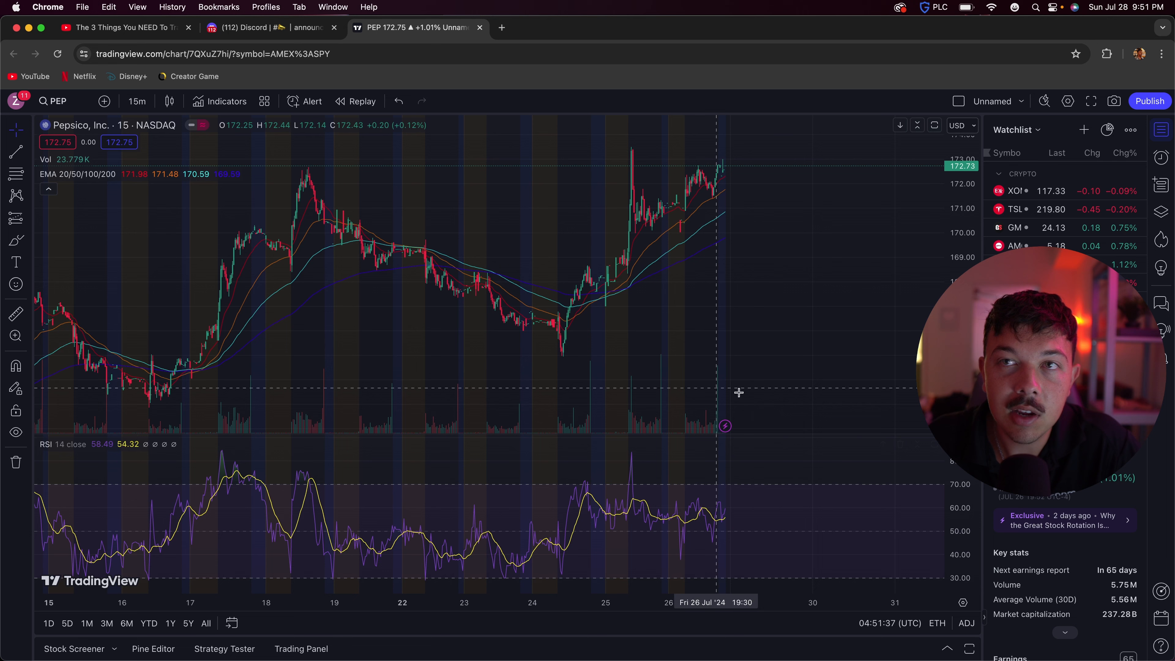
{"action": "mouse_move", "coordinate": [680, 266]}
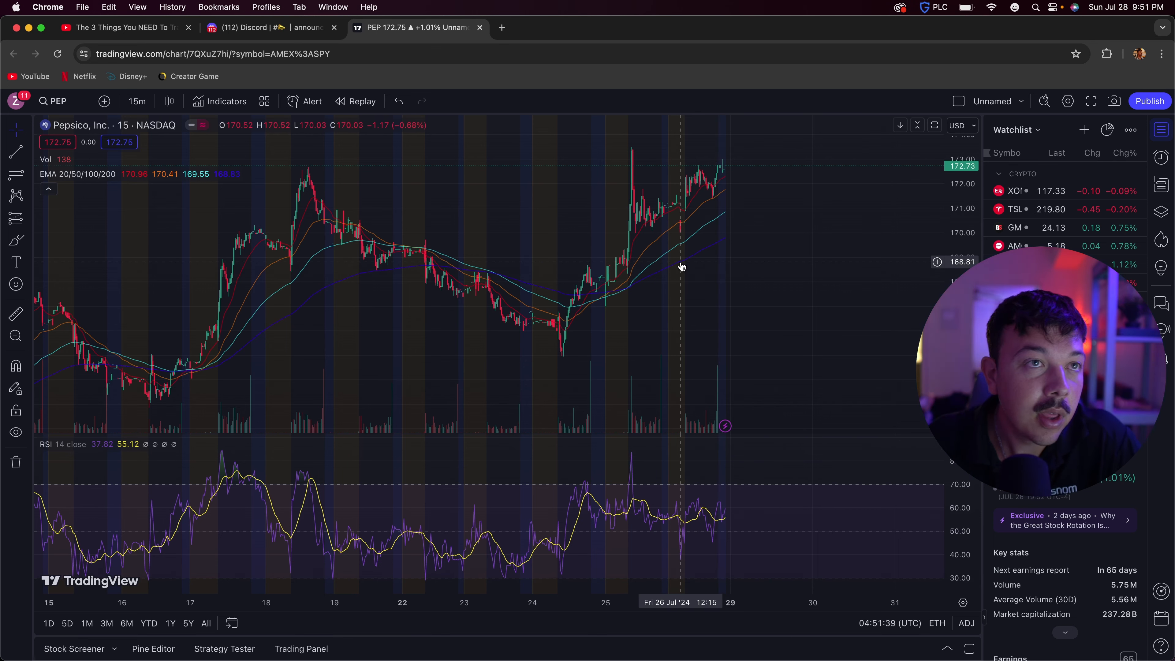
{"action": "mouse_move", "coordinate": [714, 526]}
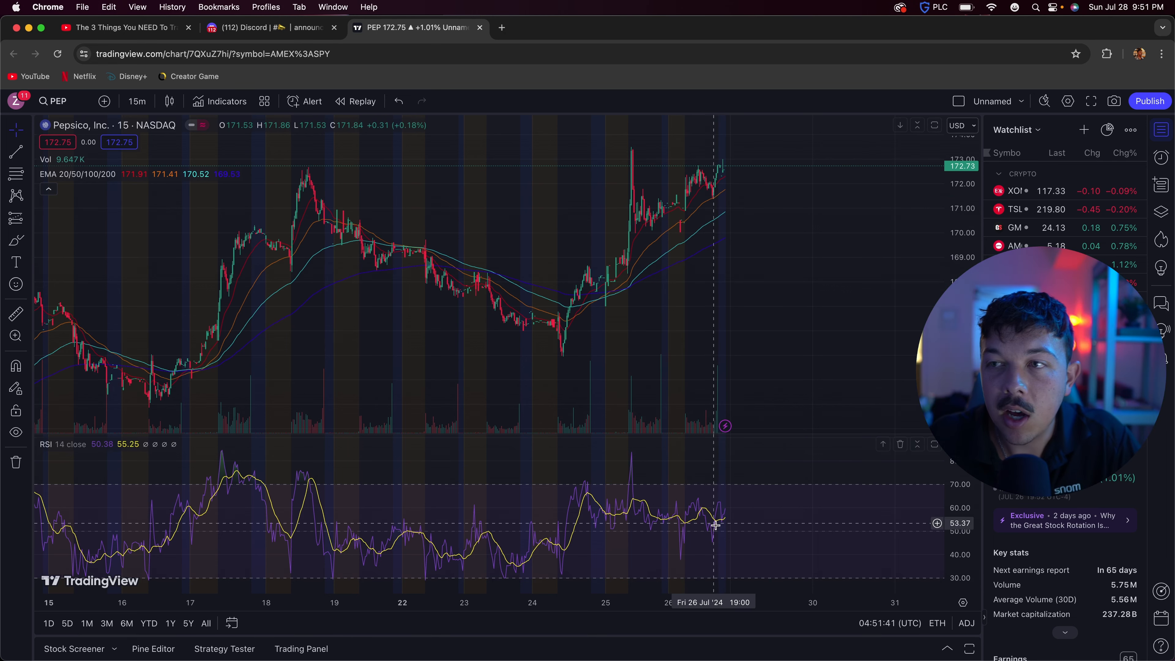
{"action": "mouse_move", "coordinate": [738, 488]}
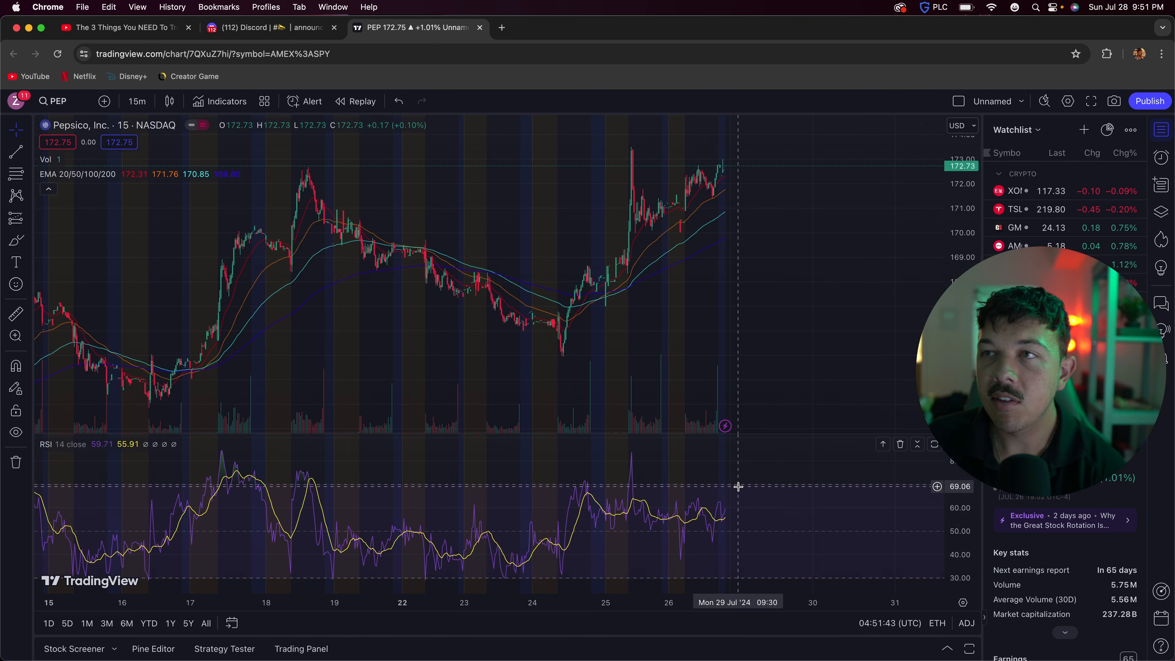
{"action": "mouse_move", "coordinate": [786, 258]}
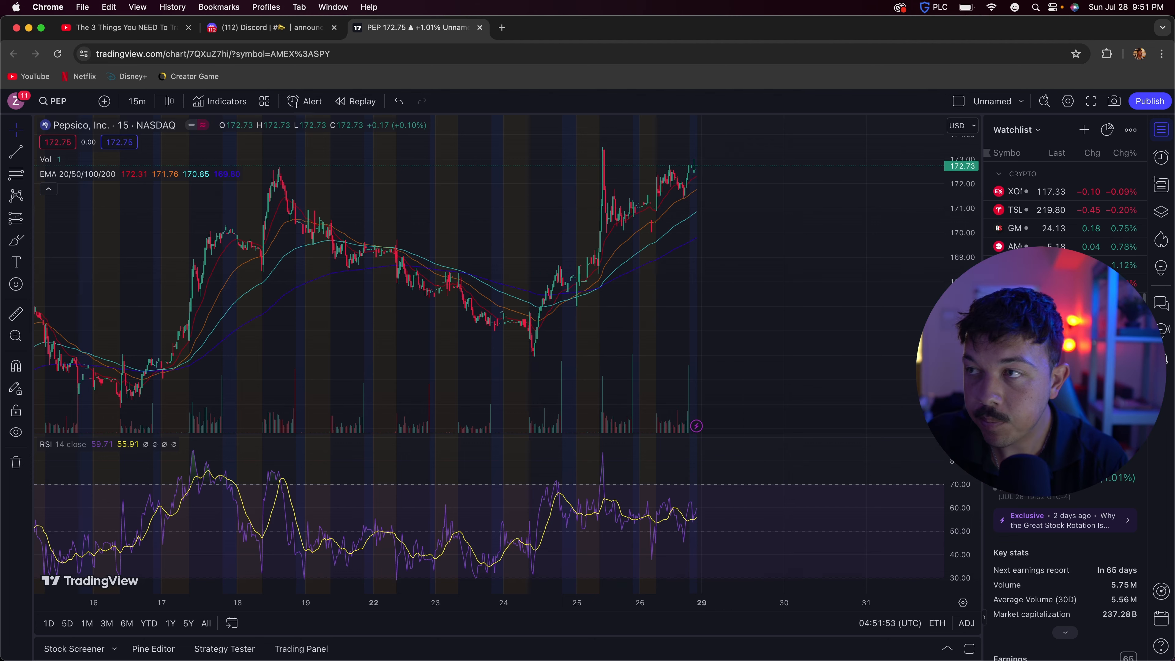
{"action": "left_click", "coordinate": [1017, 246]}
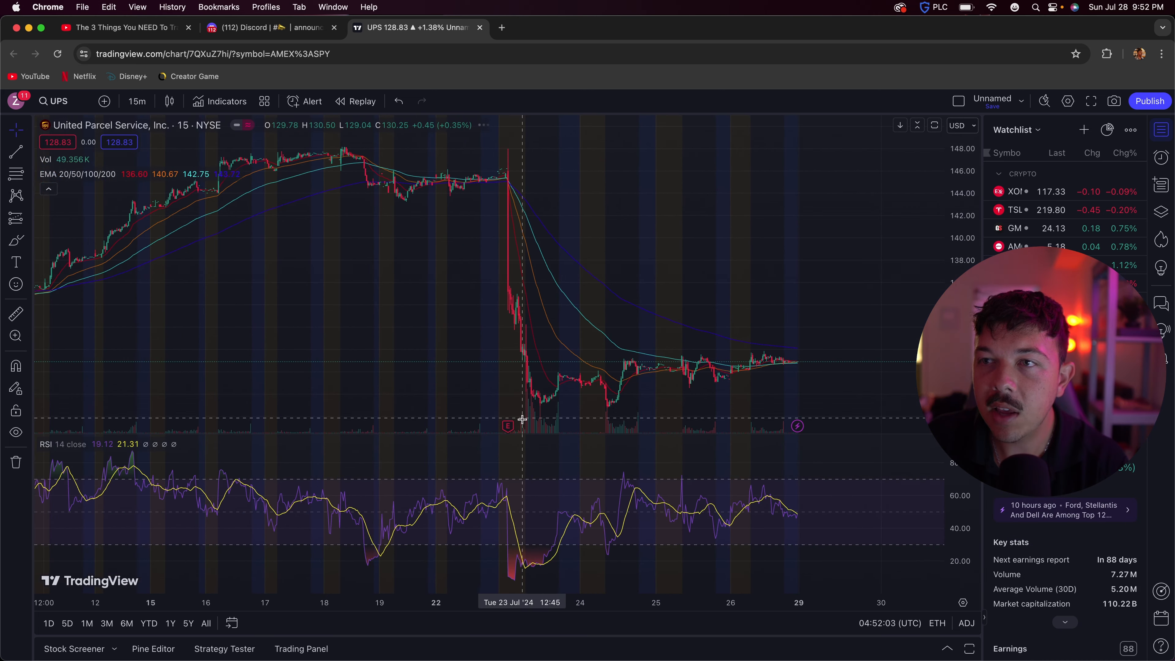
- Examine UPS's sharp July 23 drop and RSI plunge on the 15-minute chart
{"action": "left_click", "coordinate": [508, 426]}
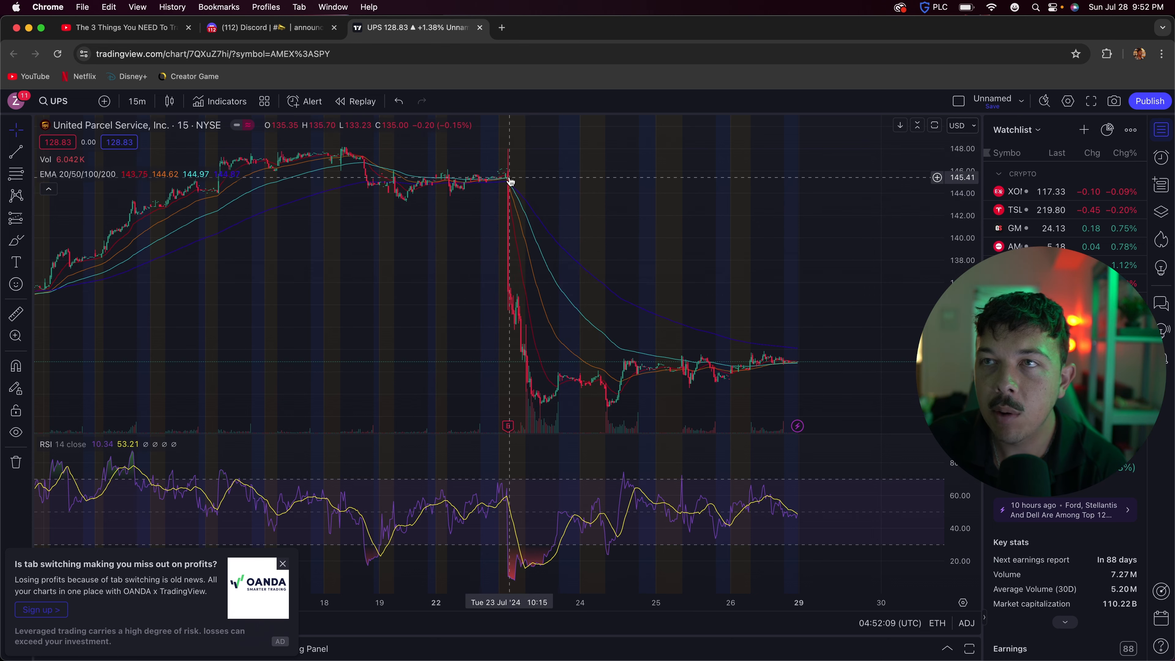
{"action": "mouse_move", "coordinate": [617, 410]}
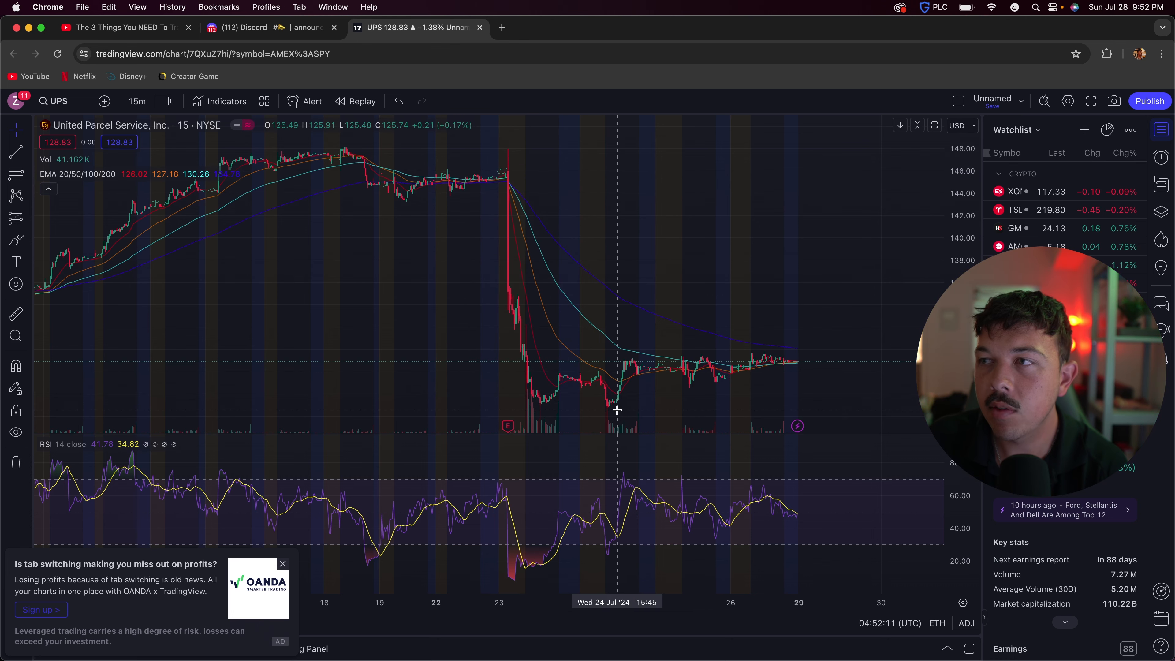
{"action": "mouse_move", "coordinate": [557, 403]}
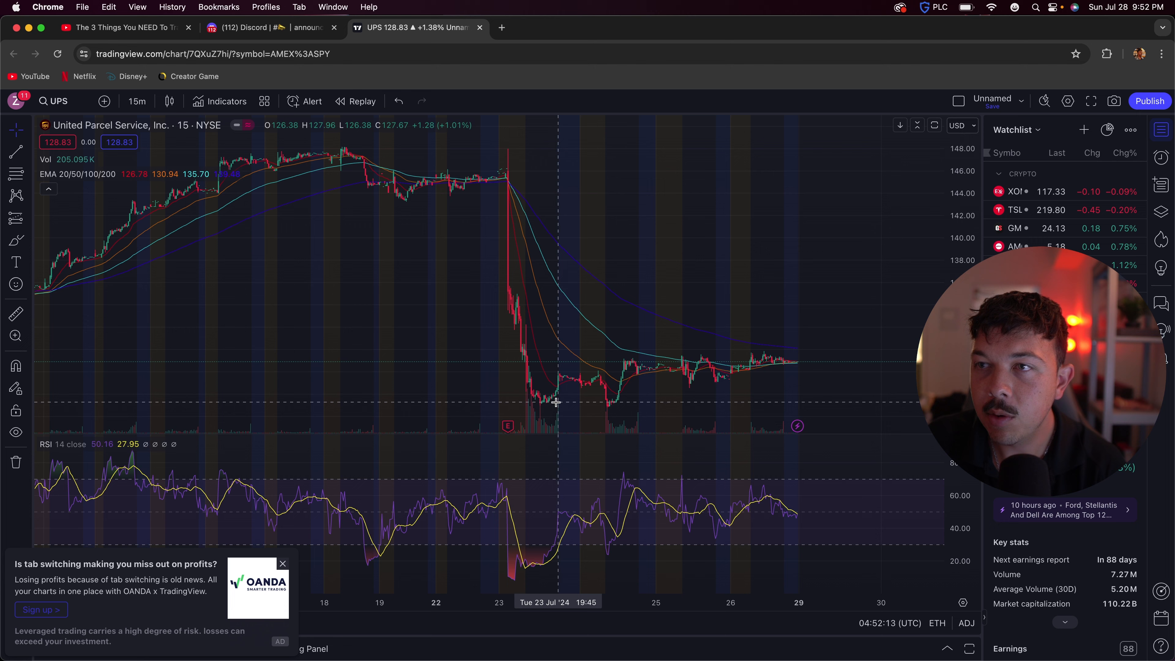
{"action": "mouse_move", "coordinate": [695, 528]}
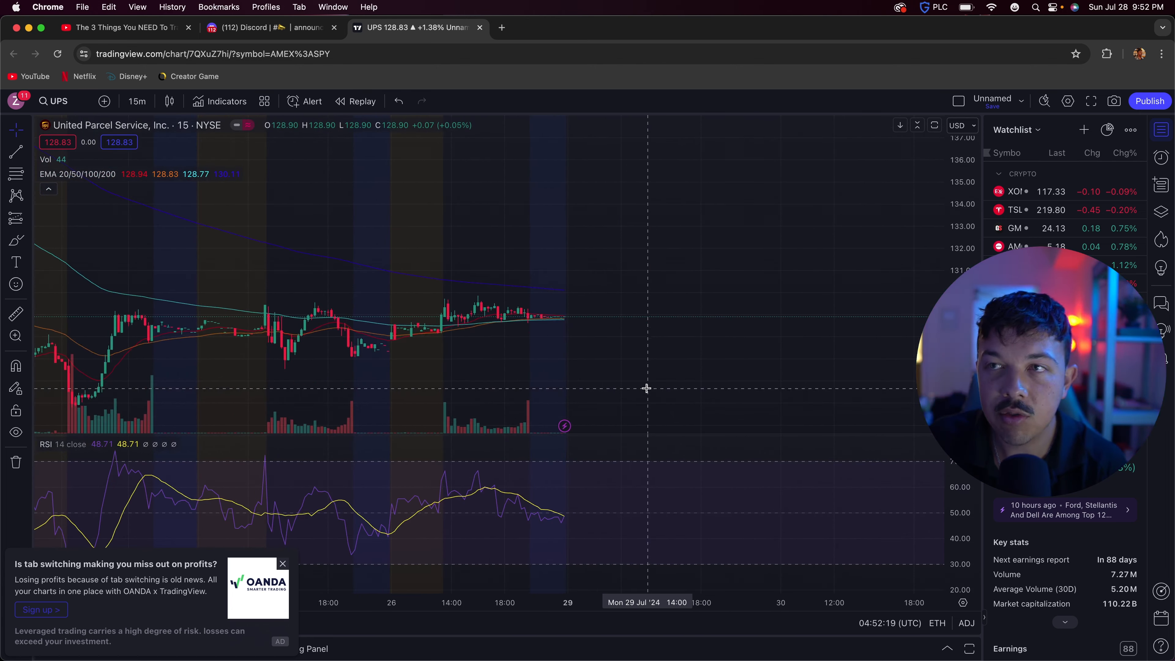
{"action": "mouse_move", "coordinate": [564, 299]}
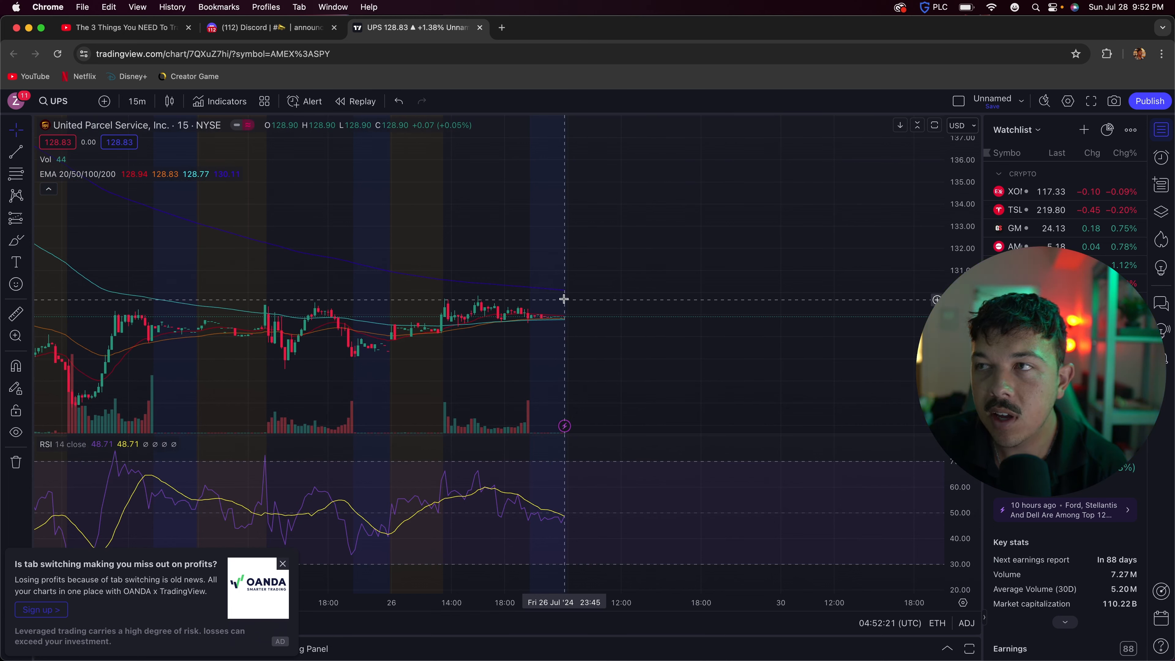
{"action": "mouse_move", "coordinate": [564, 293]}
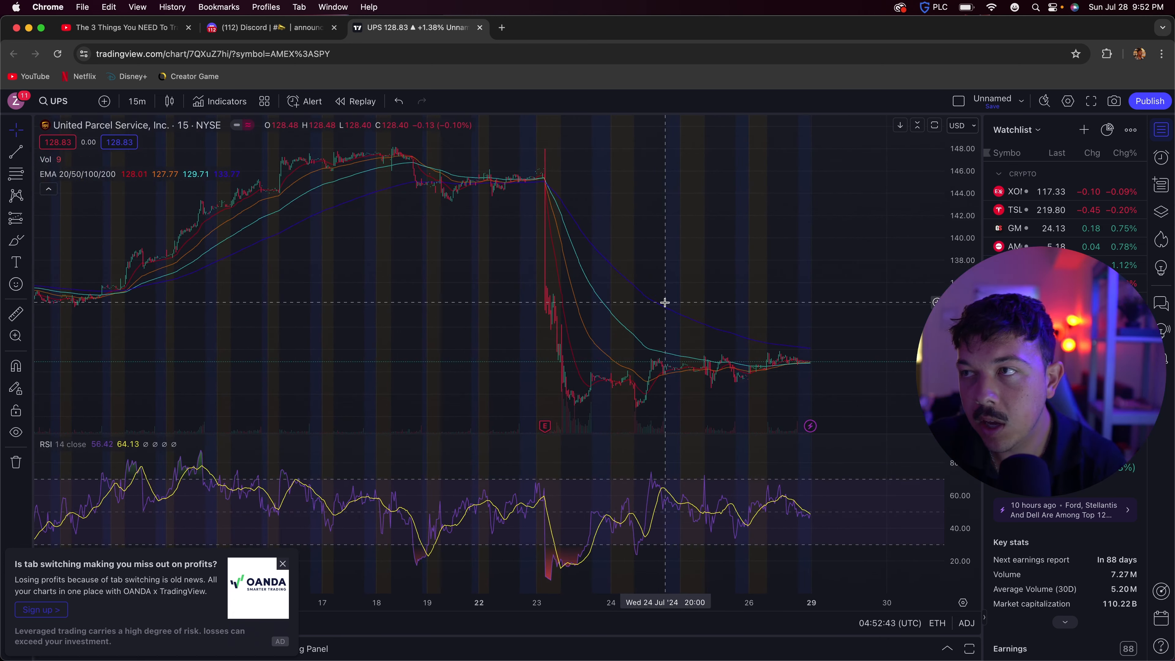
{"action": "mouse_move", "coordinate": [672, 291]}
{"action": "type", "text": "PEP"}
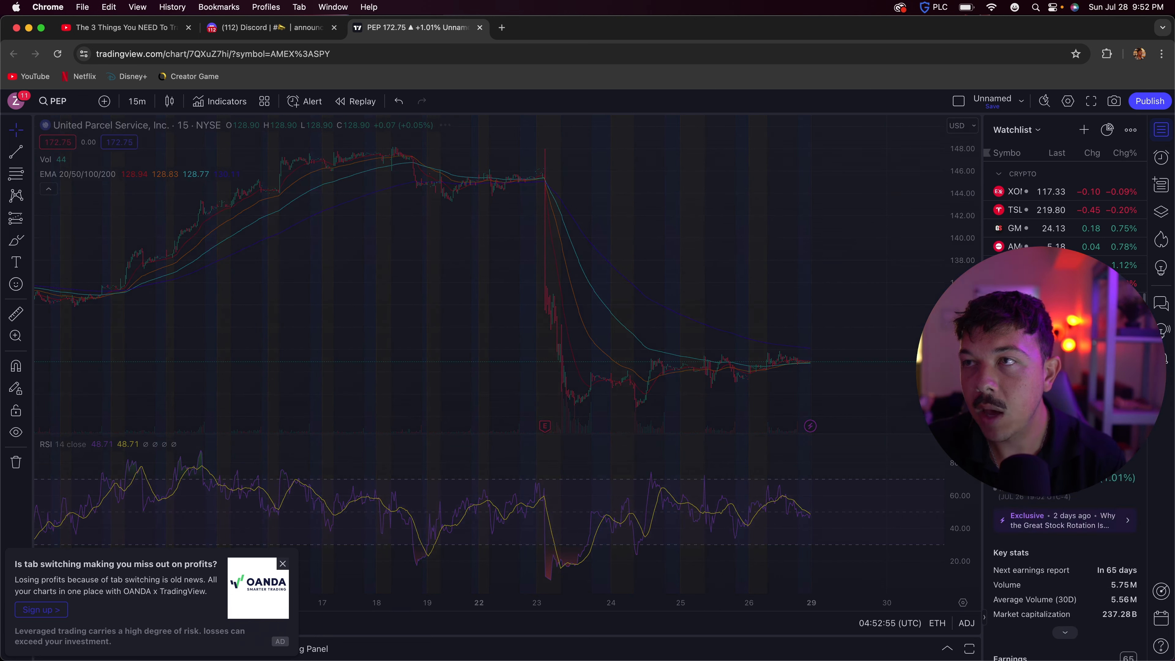
- Load TSLA's 15-minute chart from the watchlist again with EMAs and RSI
{"action": "left_click", "coordinate": [1019, 210]}
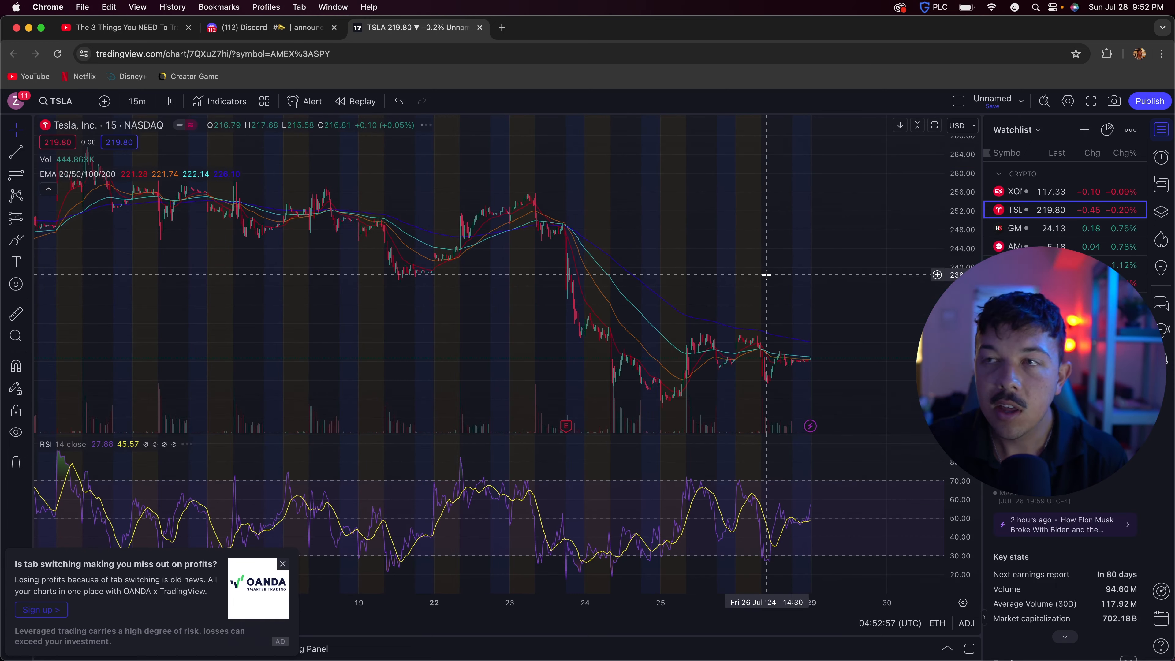